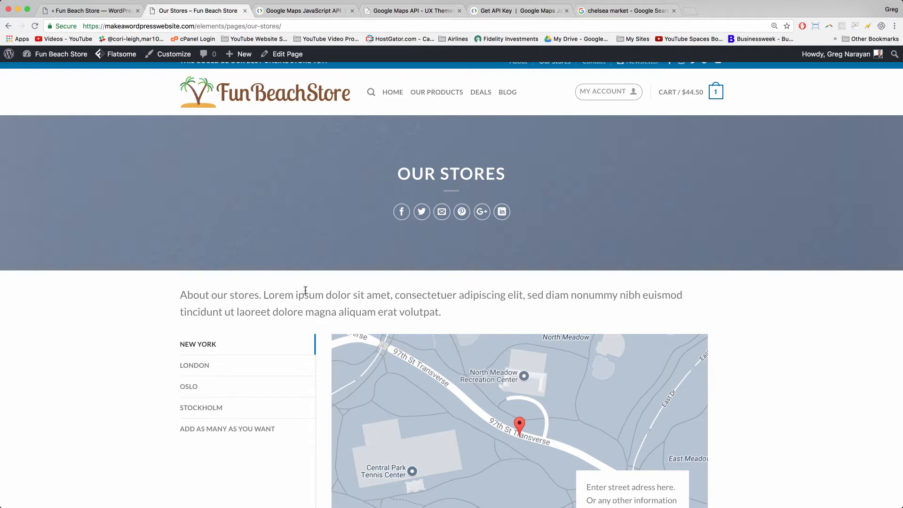
Preview the LONDON store tab, visit the home page, and reopen Our Stores.
scroll(down, 3)
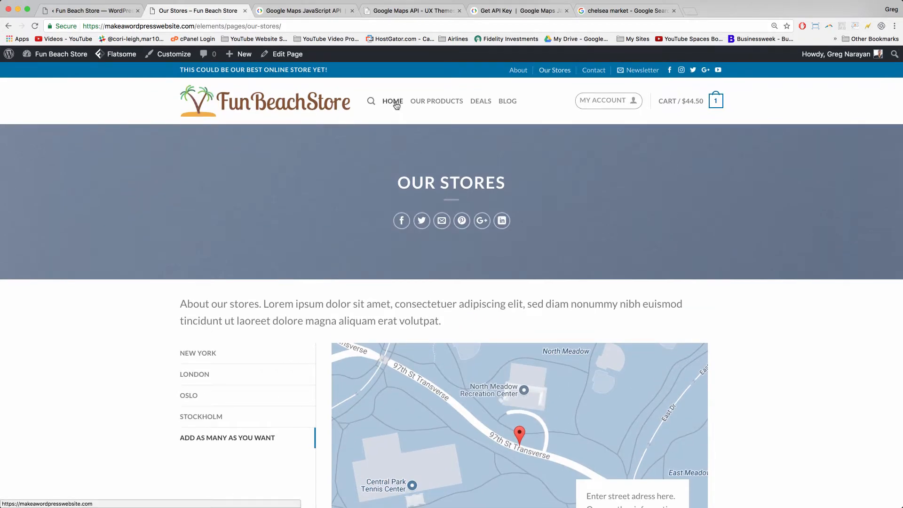
mouse_move(436, 101)
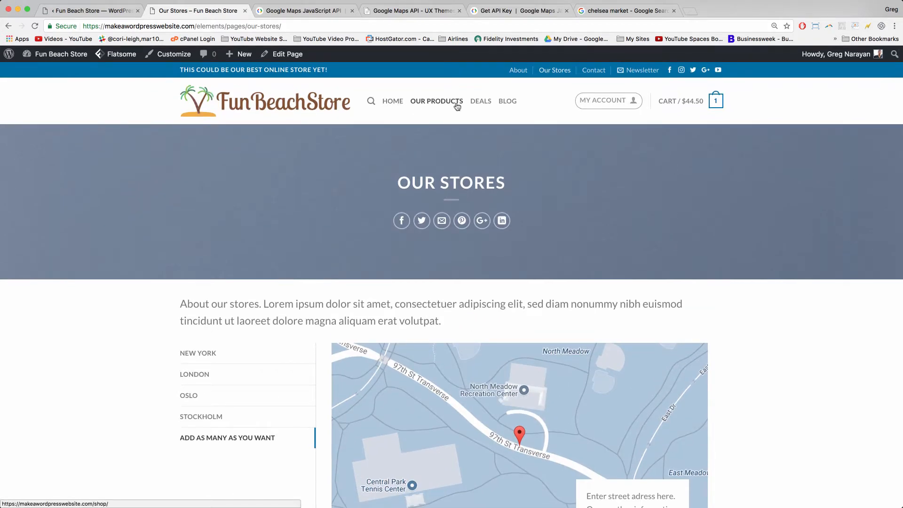
mouse_move(502, 220)
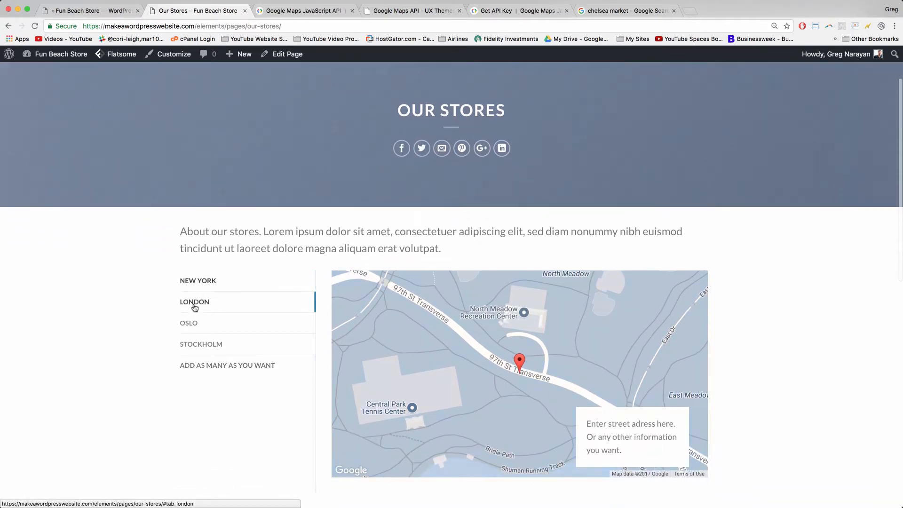
click(188, 323)
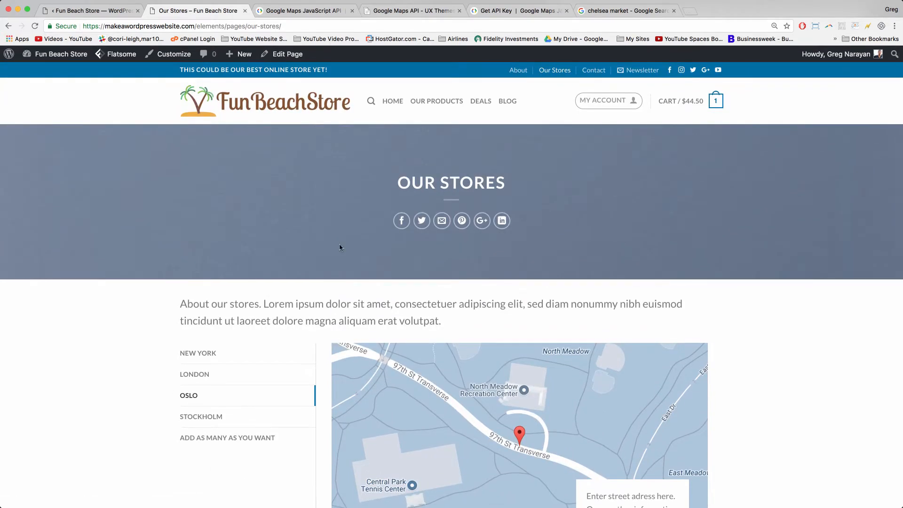
mouse_move(225, 213)
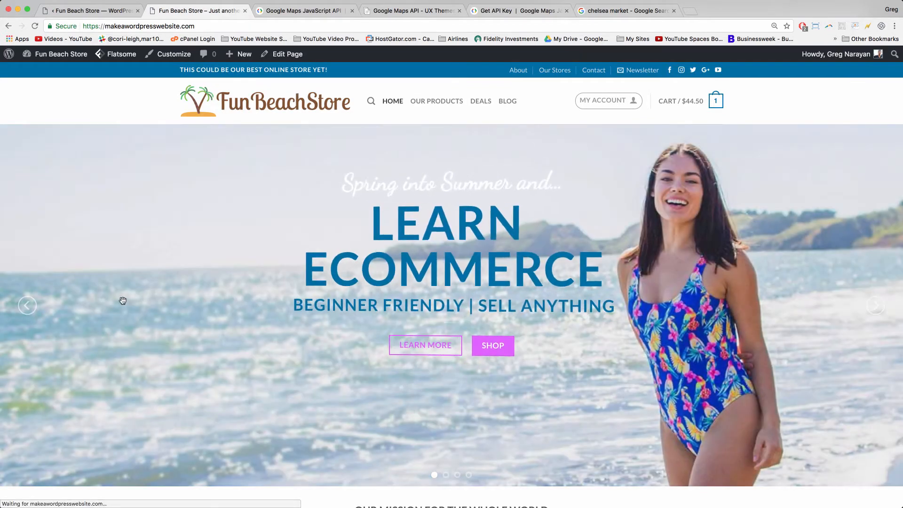
scroll(down, 3)
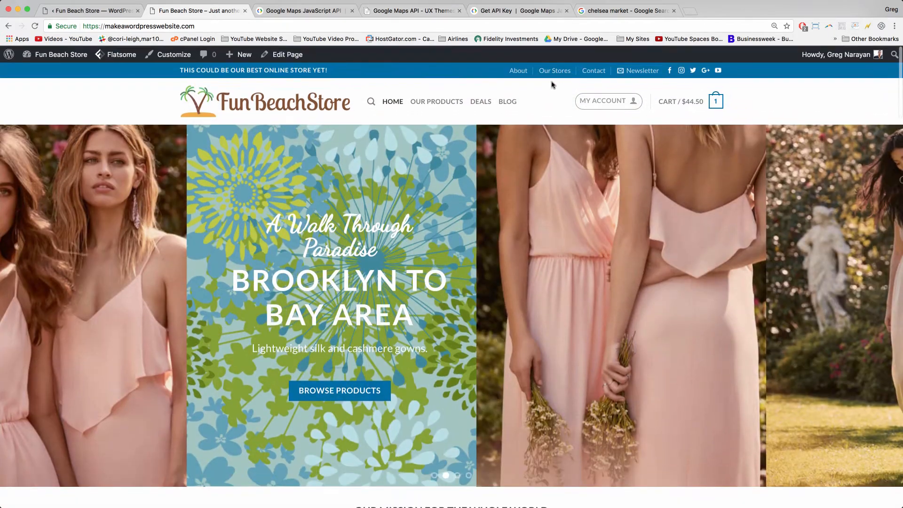
click(554, 70)
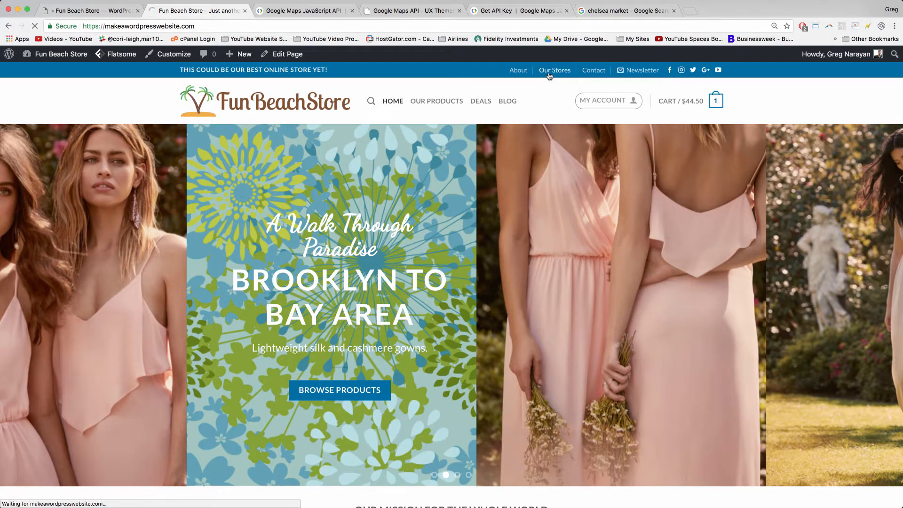
Open Our Stores in UX Builder and remove the banner's old background image.
click(554, 70)
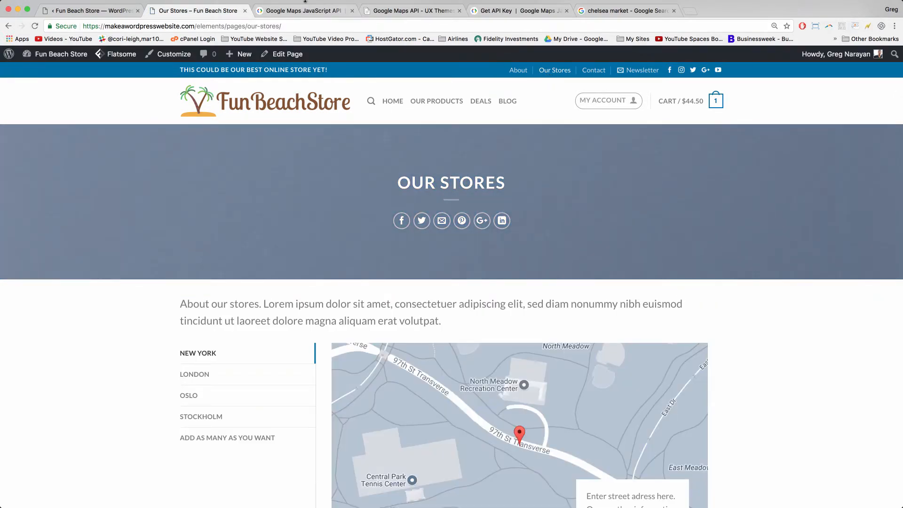
mouse_move(286, 53)
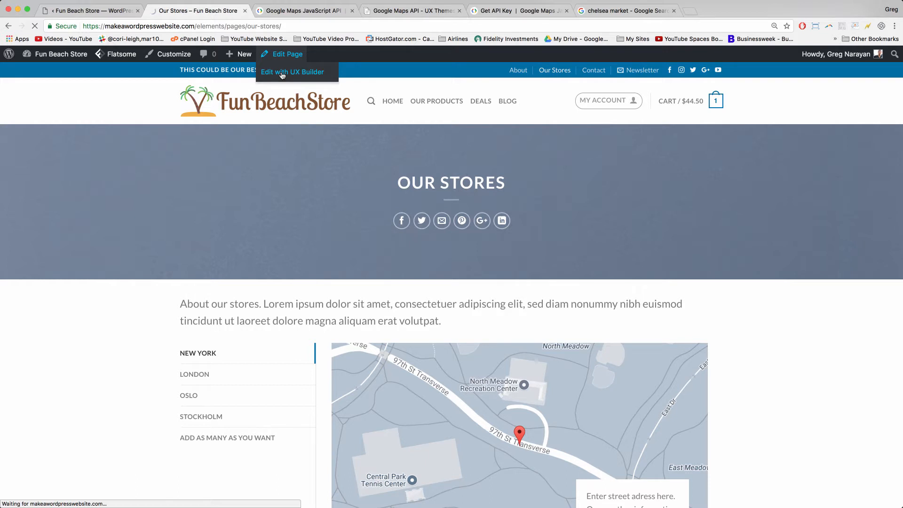
click(292, 72)
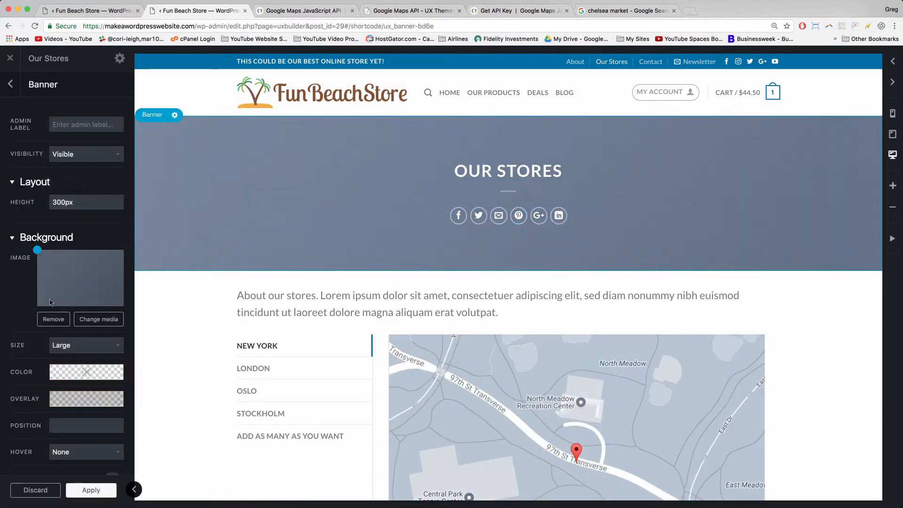
click(53, 319)
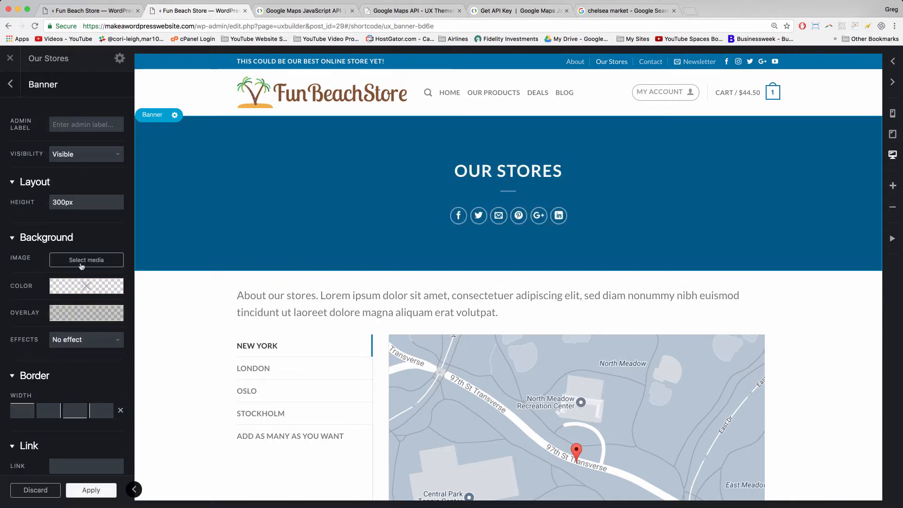
Set featured-box-3.jpg, the city skyline photo, as the banner background.
click(86, 260)
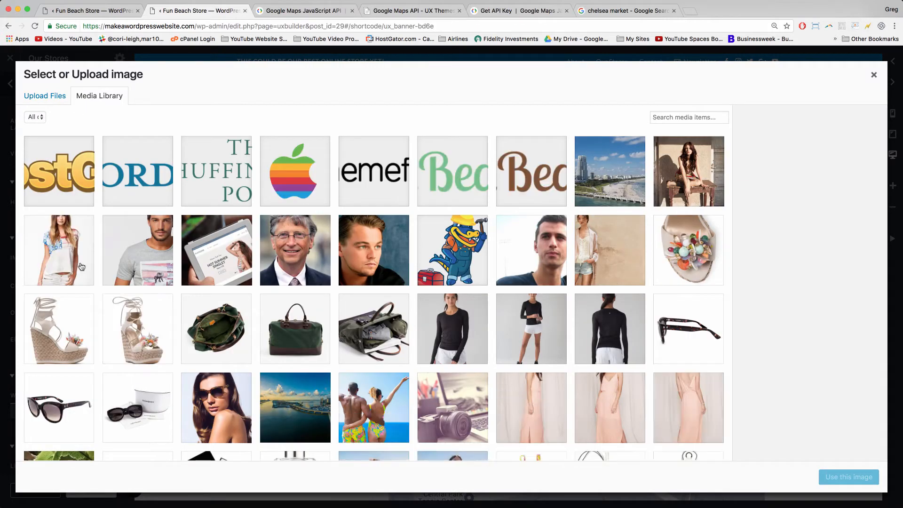
mouse_move(167, 308)
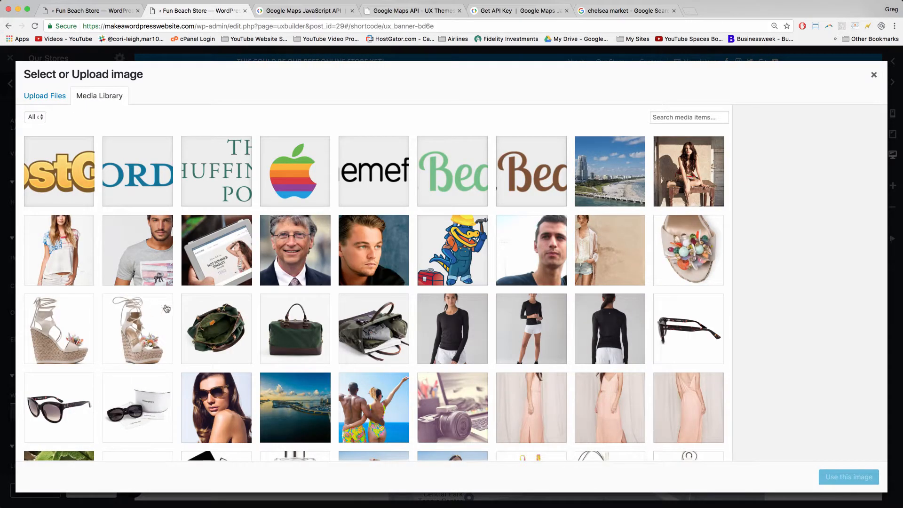
click(295, 303)
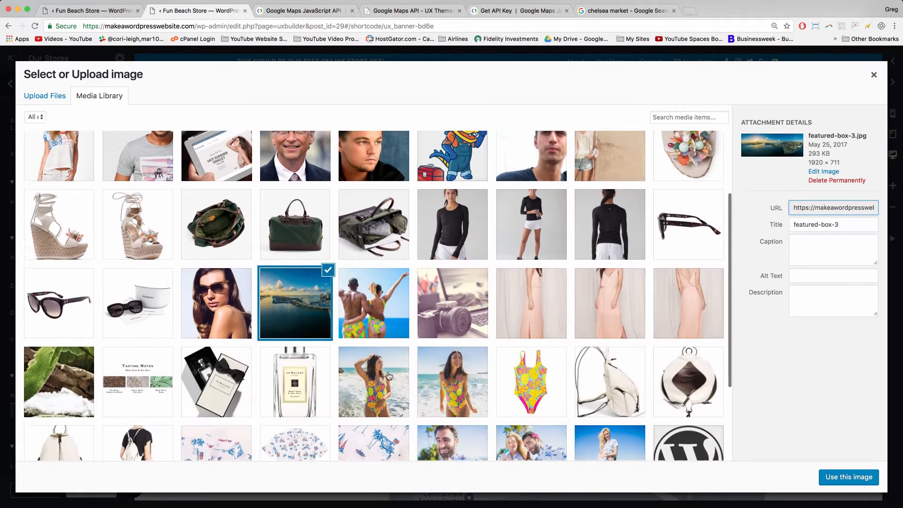
scroll(down, 3)
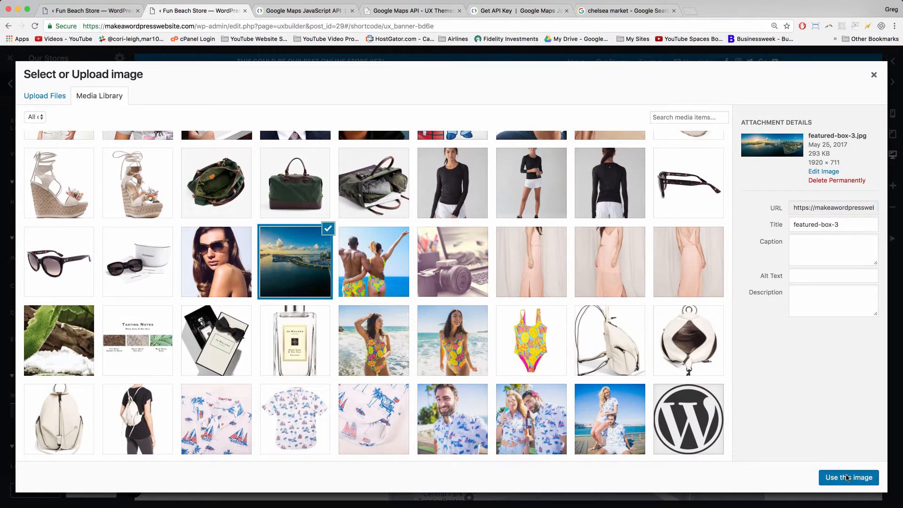
click(848, 477)
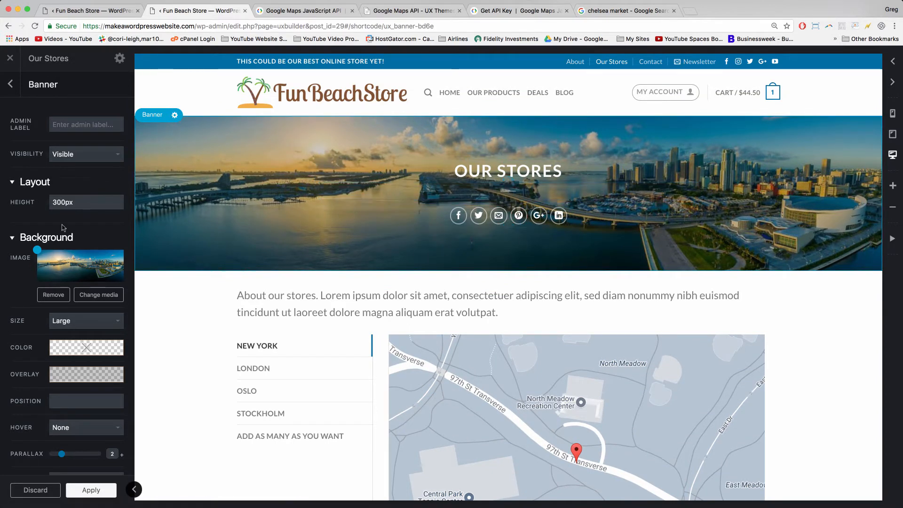
Apply a dark overlay preset to the banner and select its heading.
click(86, 347)
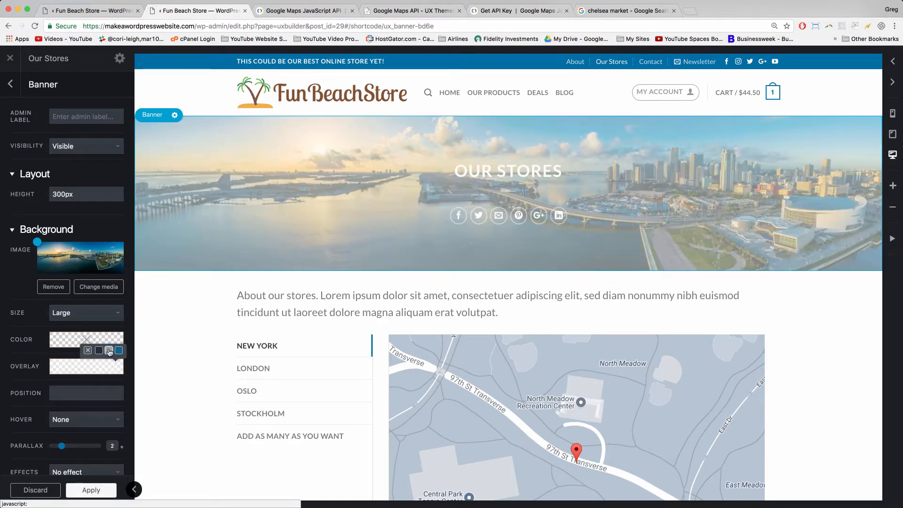
click(88, 350)
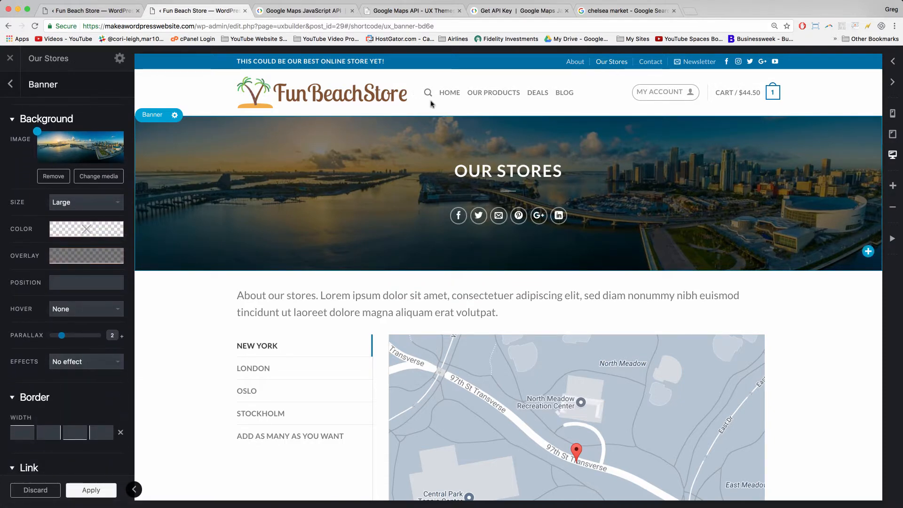
click(508, 170)
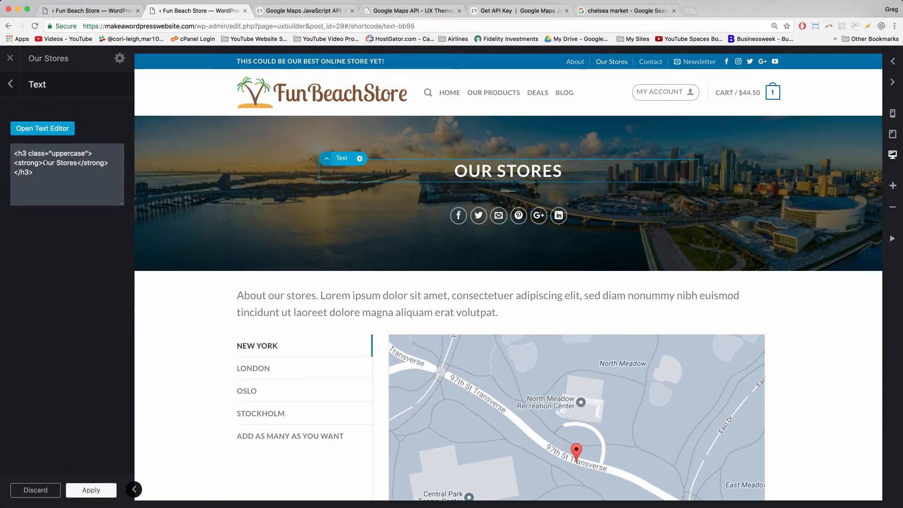
Replace the heading text 'Our Stores' with '4 Locations Around THE GLOBE'.
text(4 Locations Stores)
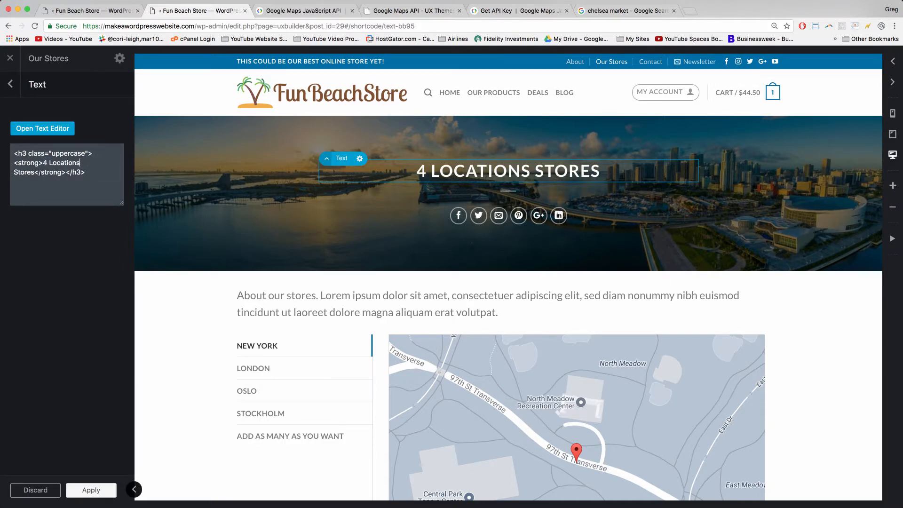
text(Aroun)
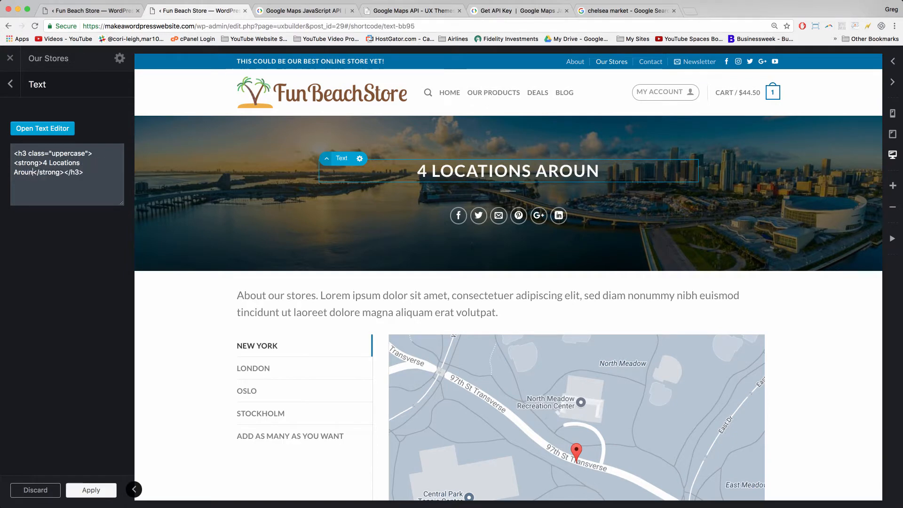
text(d)
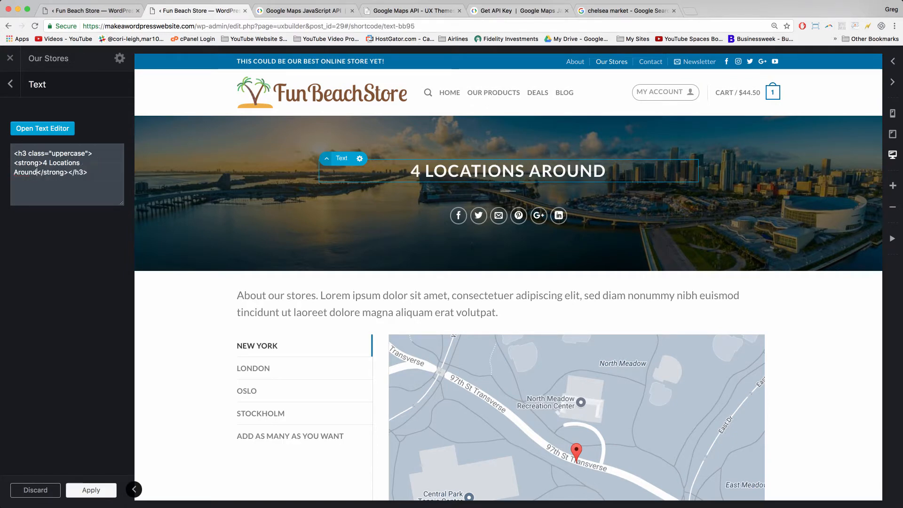
text(THE GLOB)
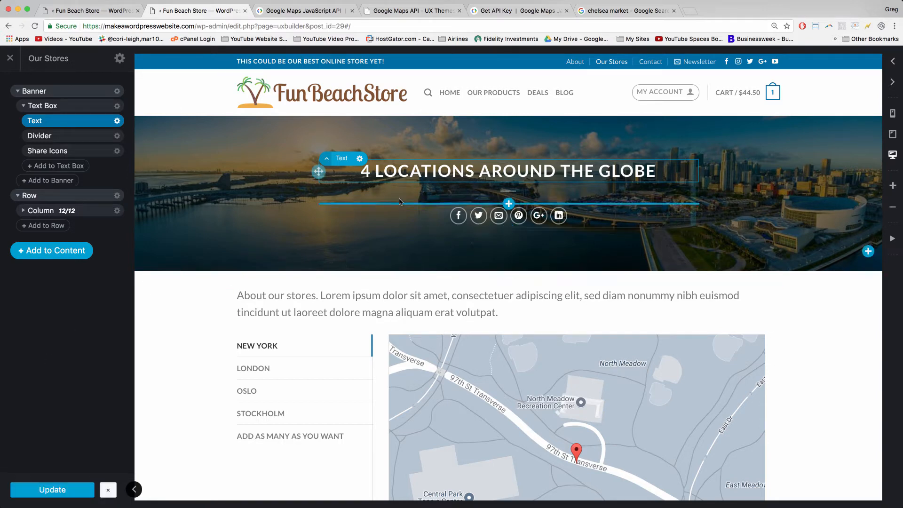
mouse_move(478, 215)
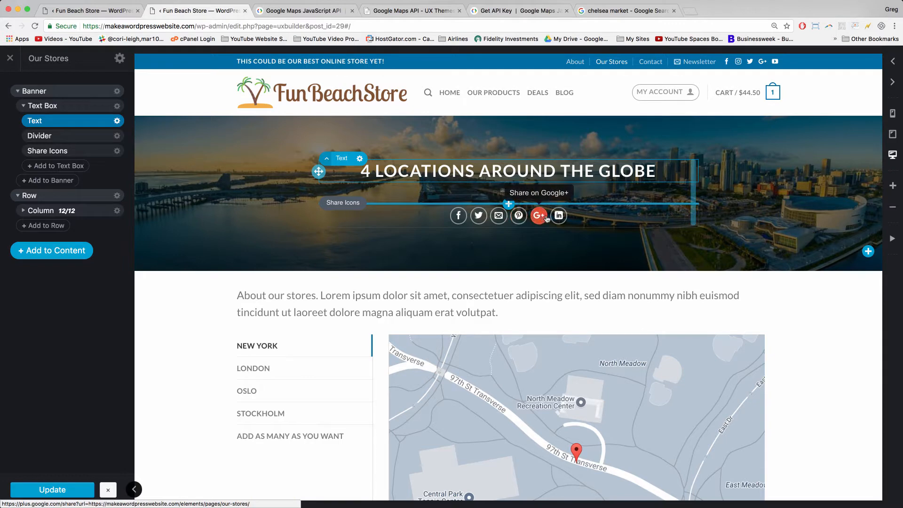
mouse_move(538, 218)
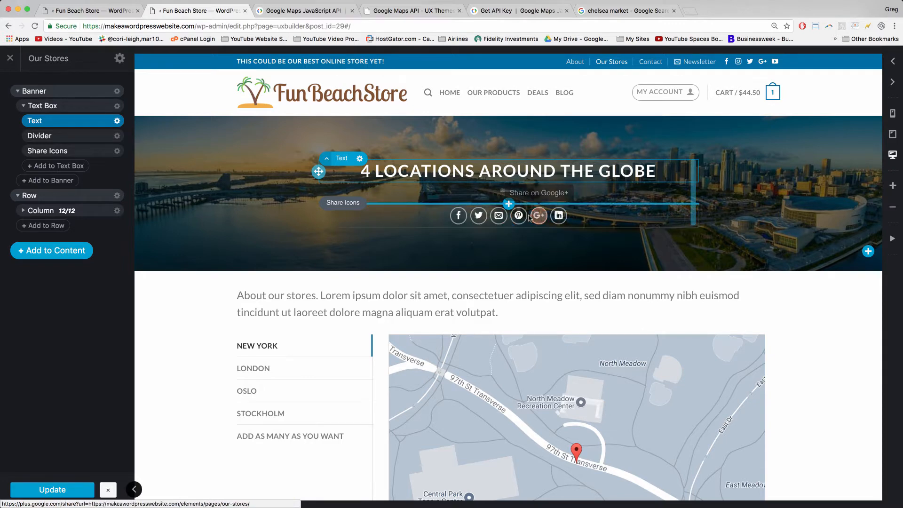
mouse_move(498, 215)
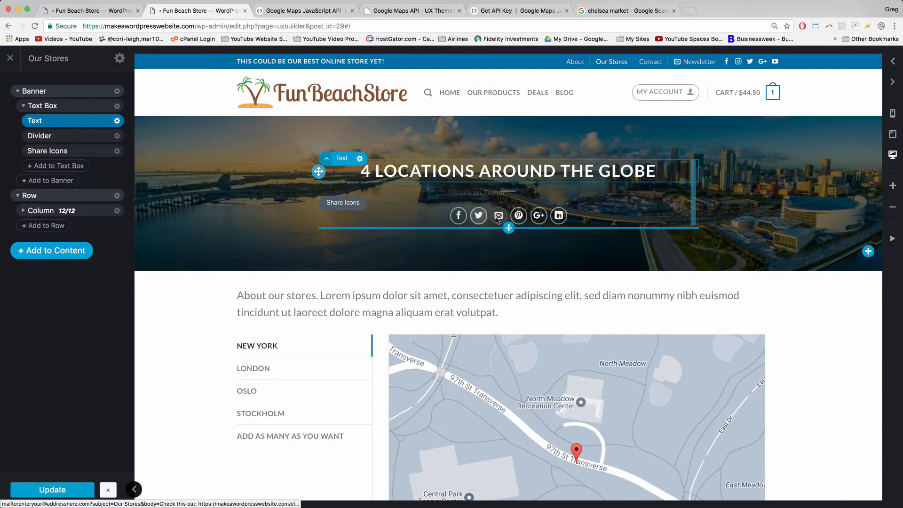
mouse_move(538, 216)
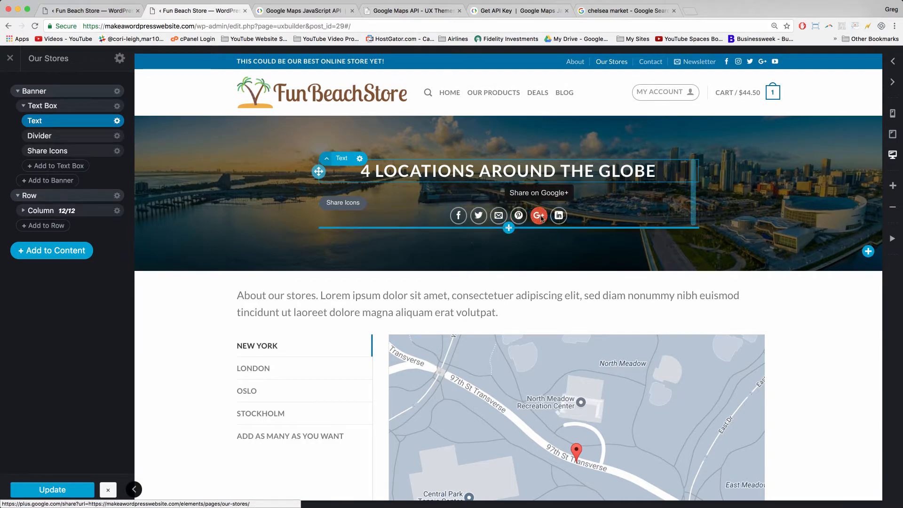
mouse_move(459, 215)
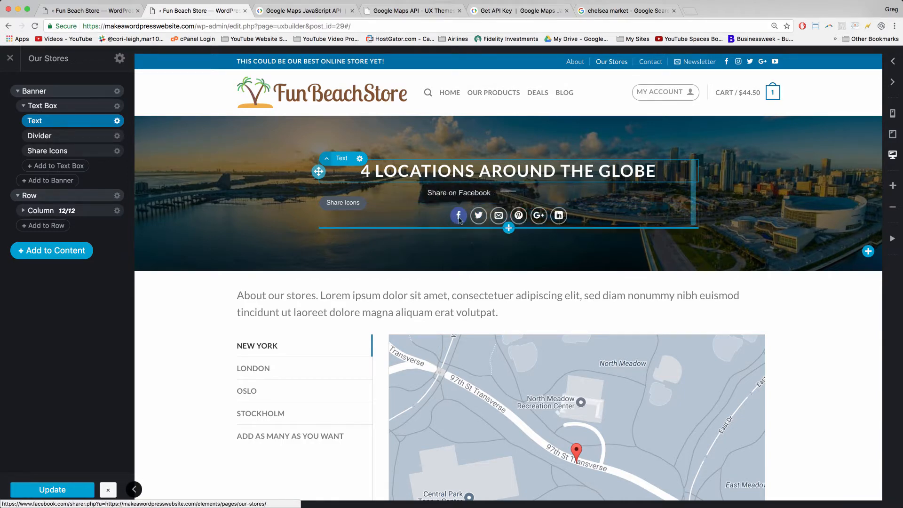
Test the Facebook share icon, then open Share Icons settings from the layers tree.
click(459, 215)
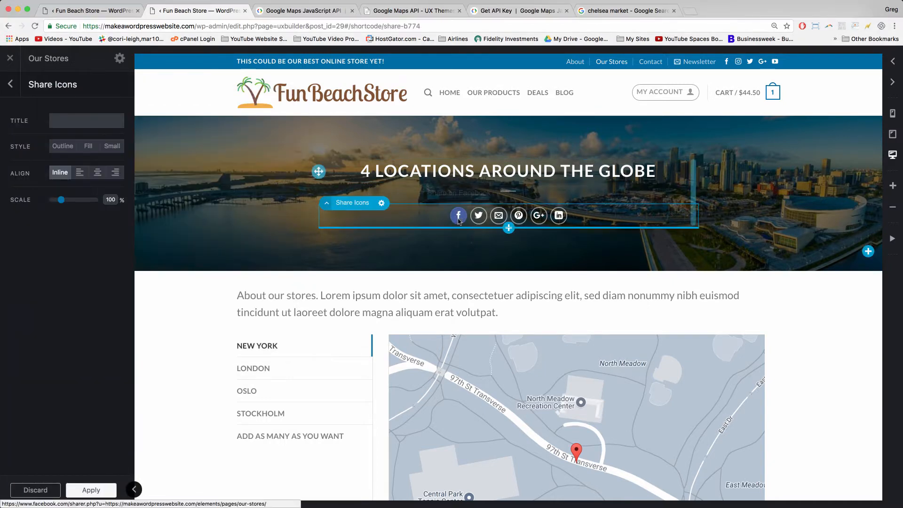
mouse_move(434, 222)
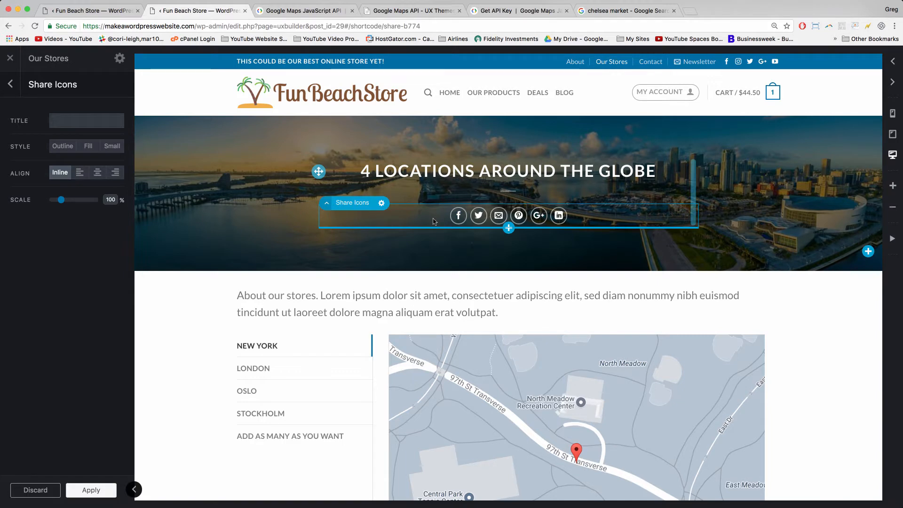
click(457, 216)
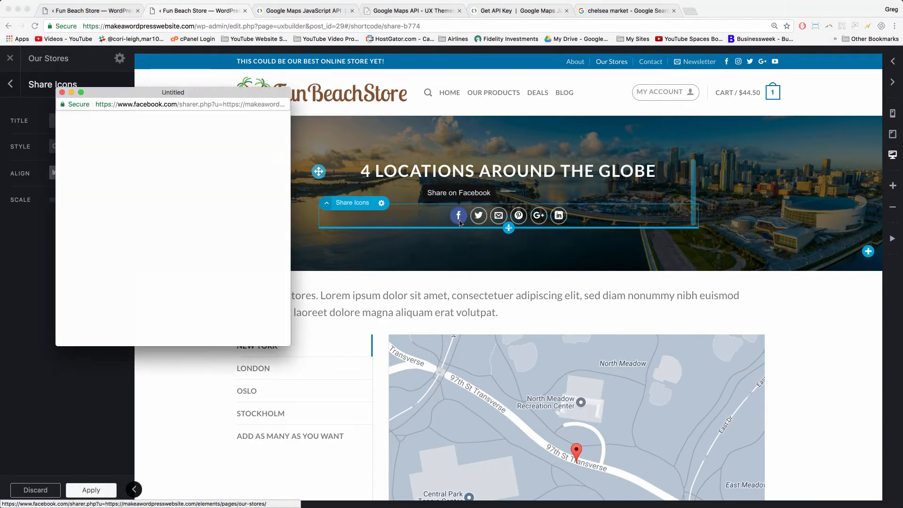
click(459, 215)
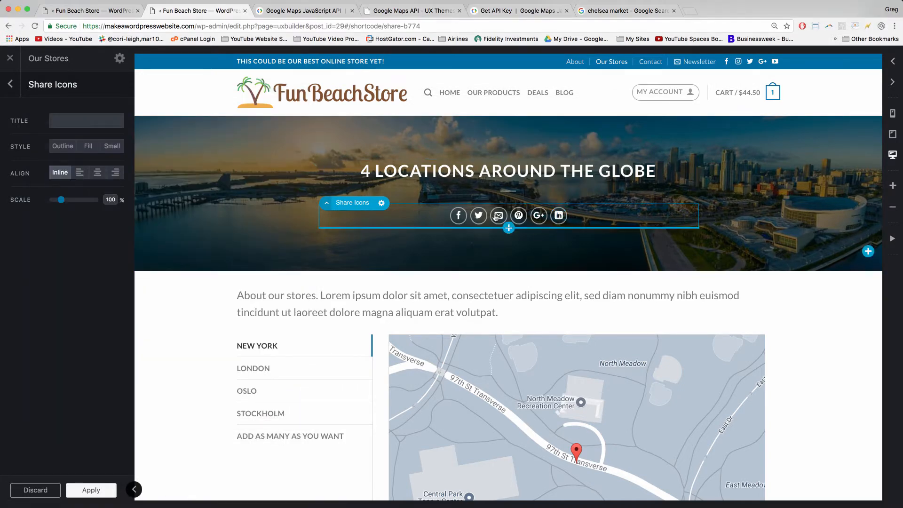
mouse_move(498, 215)
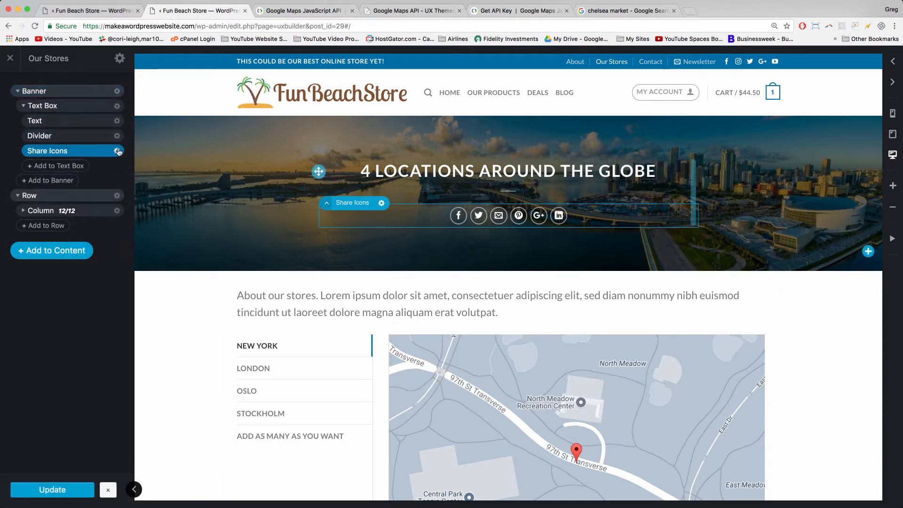
click(118, 151)
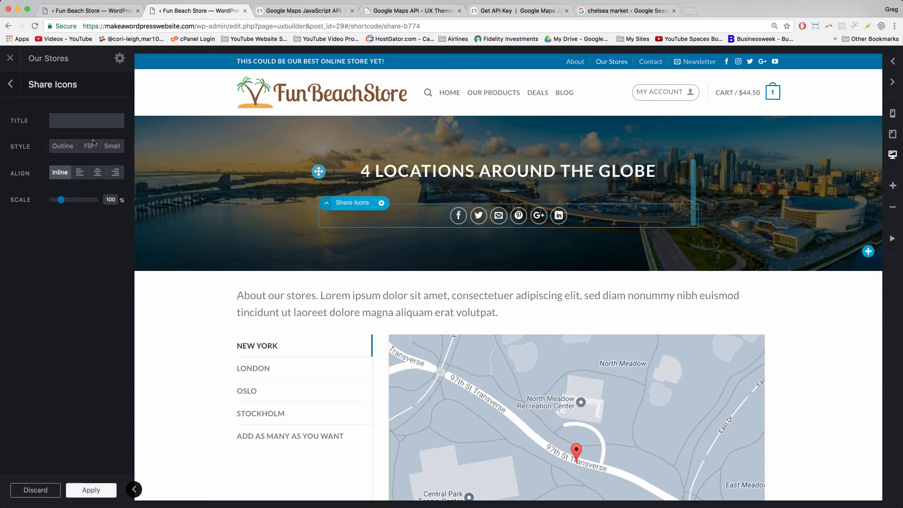
mouse_move(458, 215)
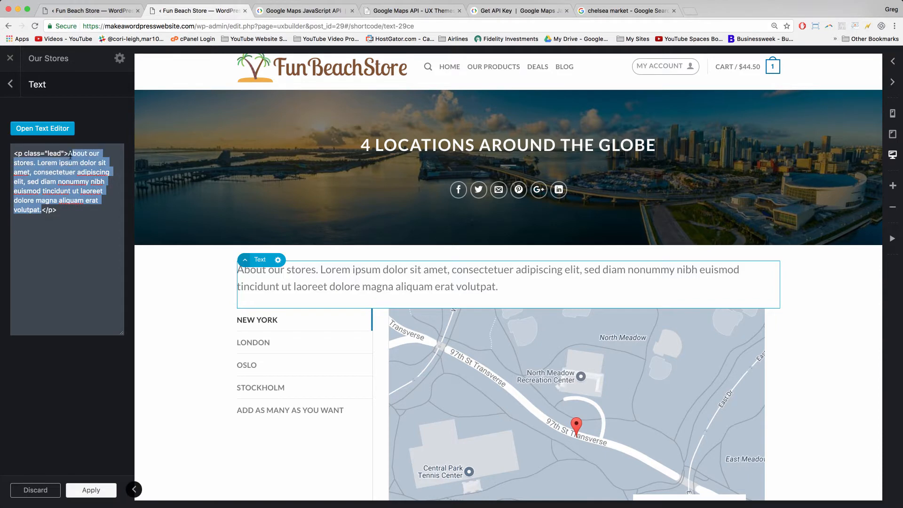
Enter 'Serving the communities where we operate and doing good for all.' and center it.
text(S</p>)
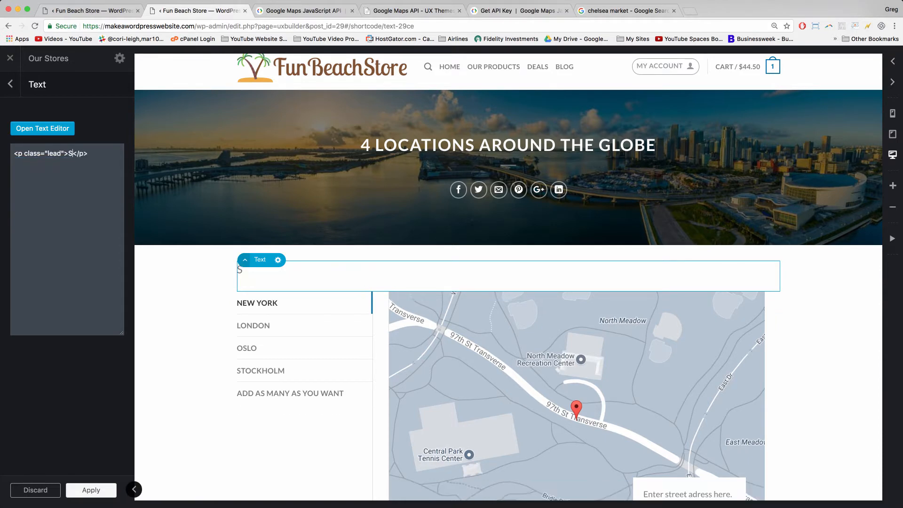
text(erving the com)
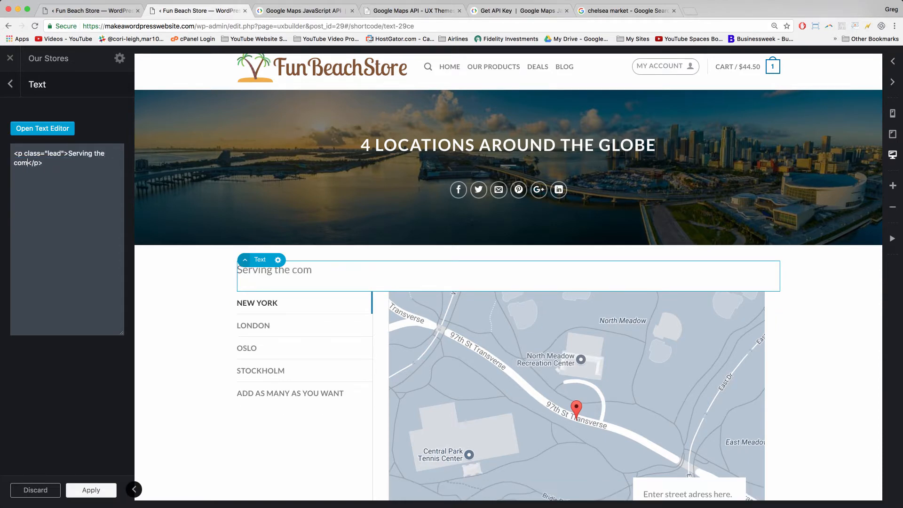
text(munities where we operate an)
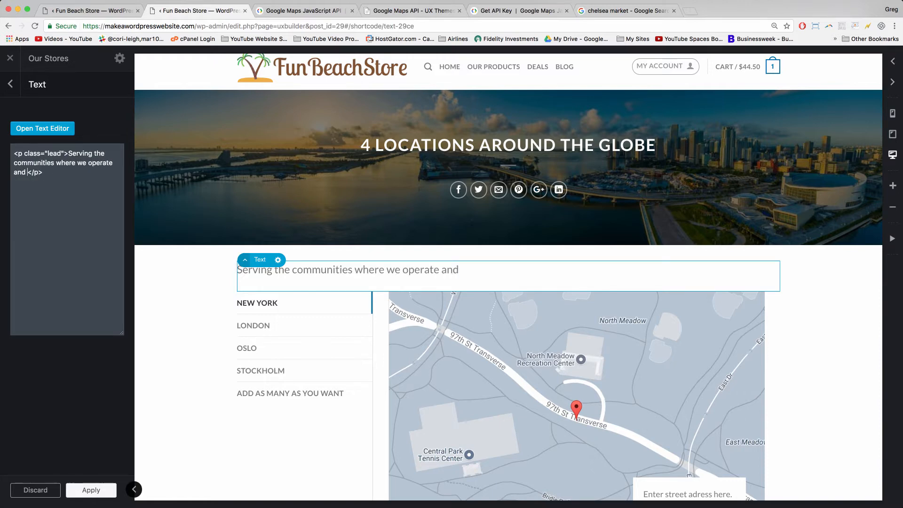
text(diong go)
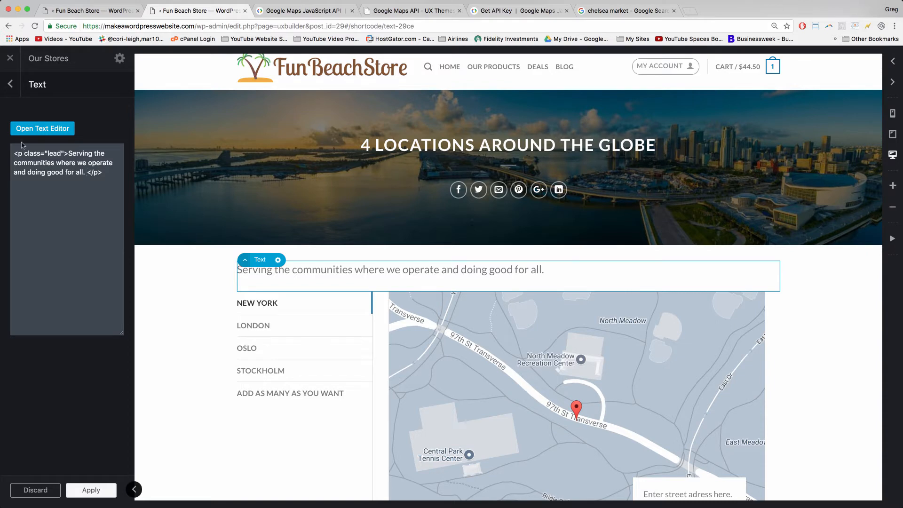
click(90, 490)
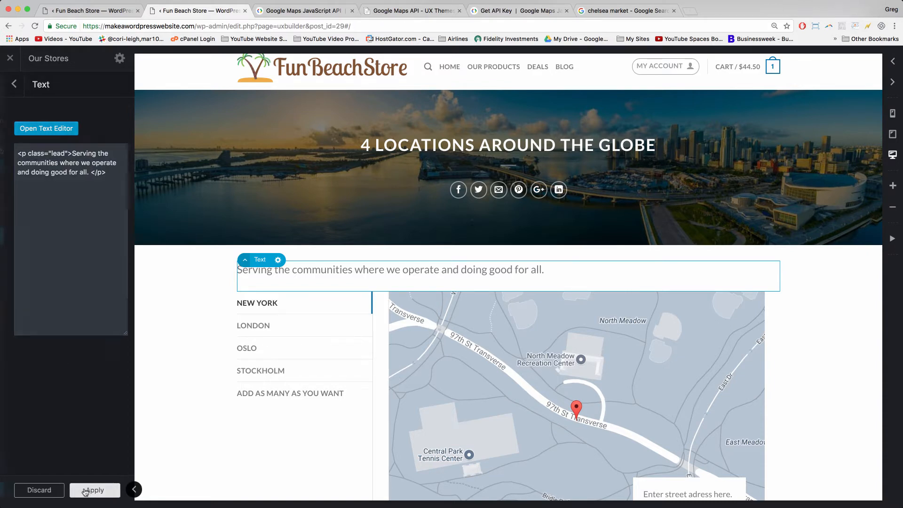
click(95, 491)
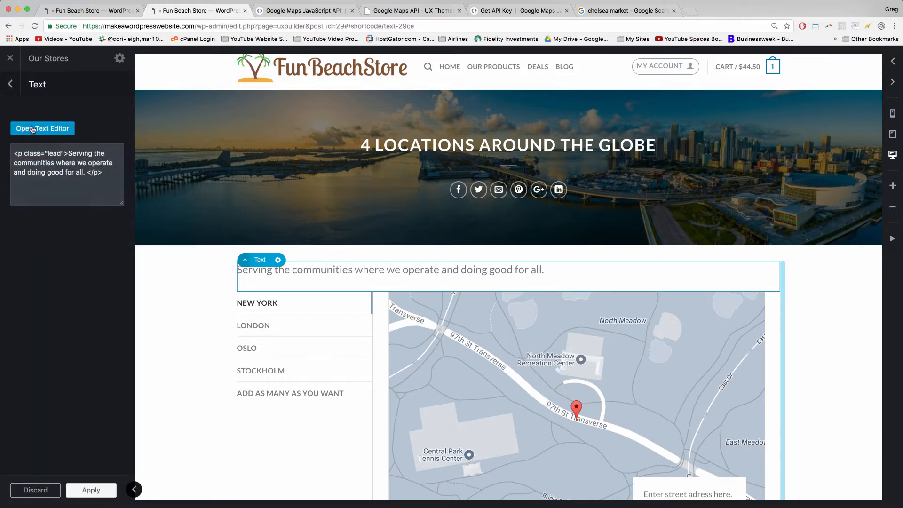
click(43, 128)
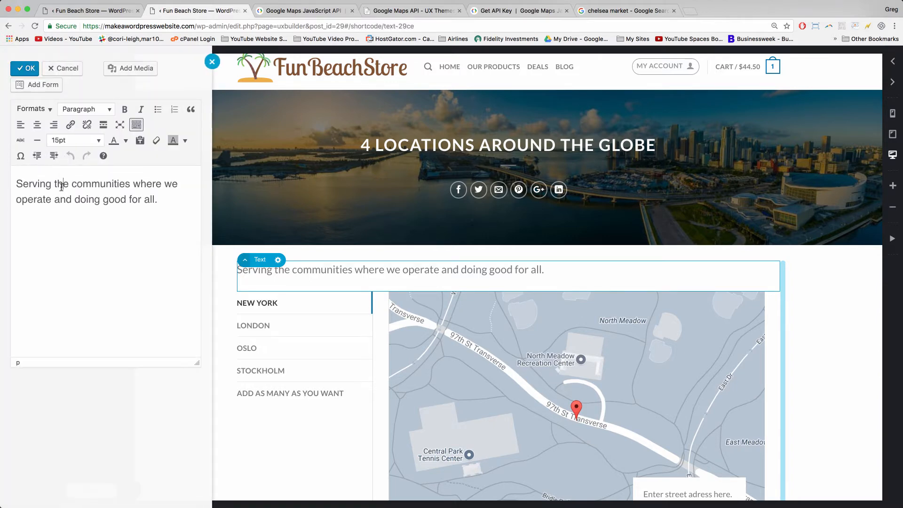
right_click(59, 184)
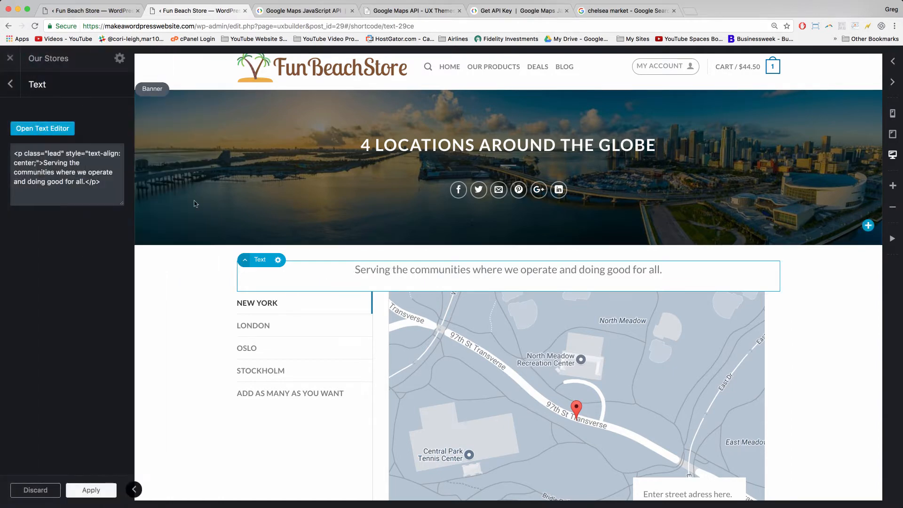
Select the city tabs and title the first tab panel New York City.
scroll(down, 3)
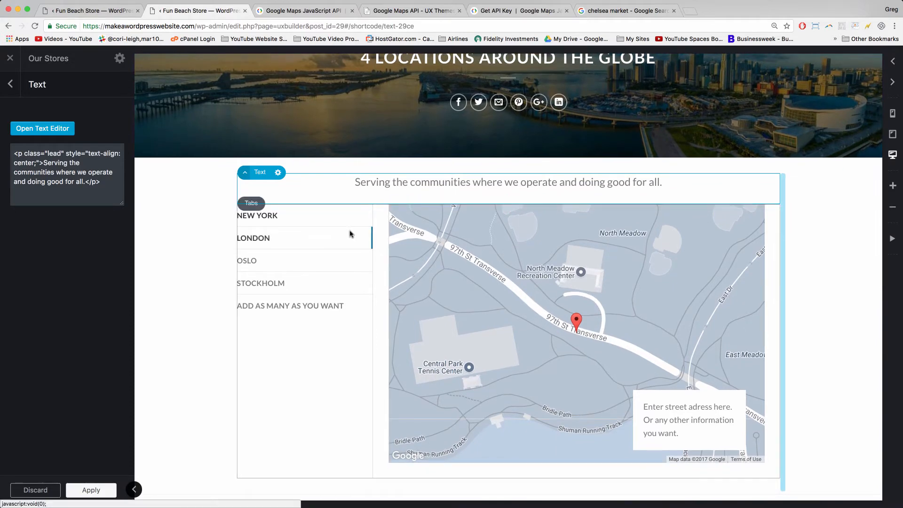
click(258, 216)
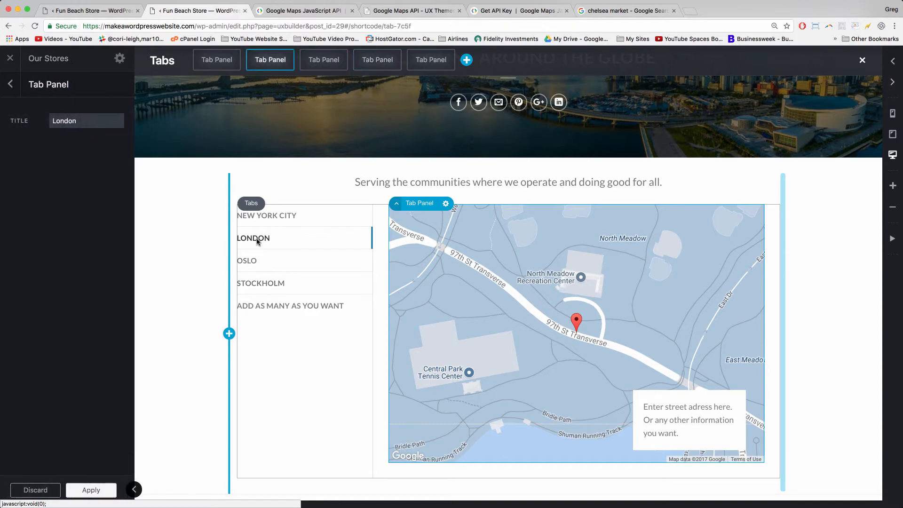
click(217, 60)
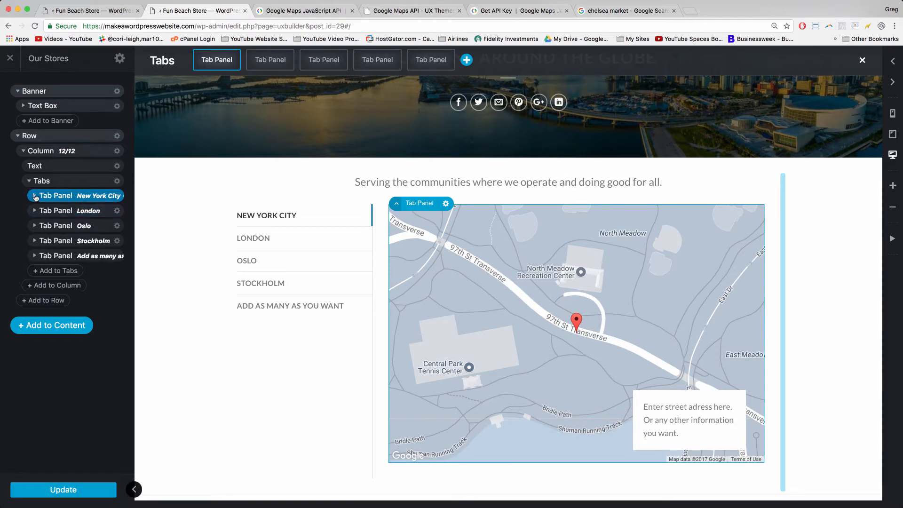
Expand the New York City and London tab panels to reveal their Map elements.
click(34, 195)
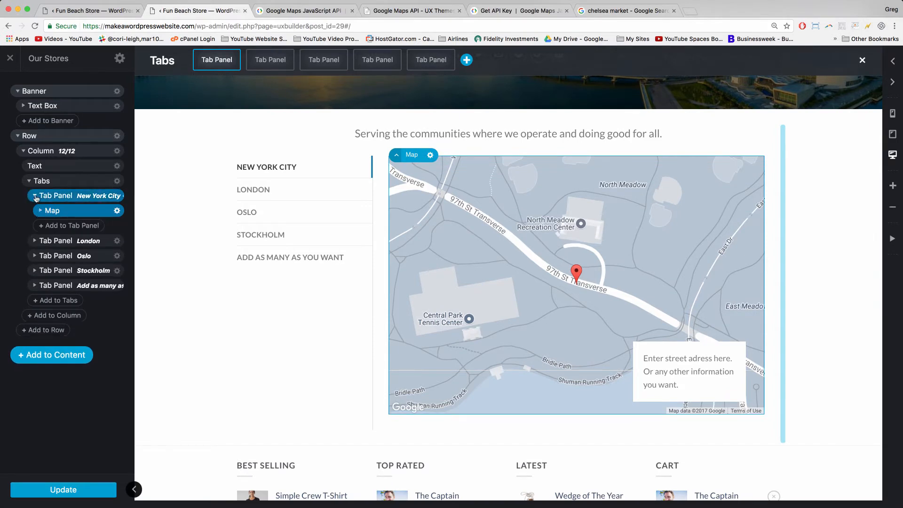
click(34, 240)
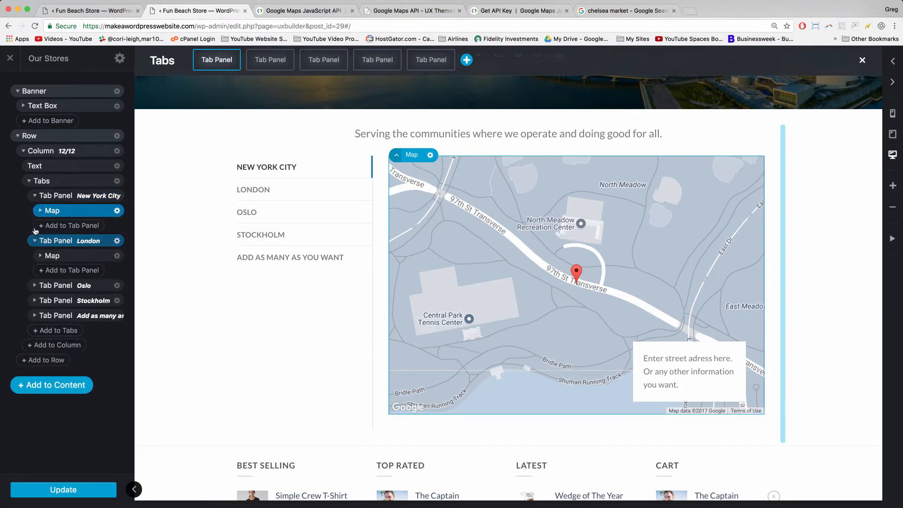
click(39, 210)
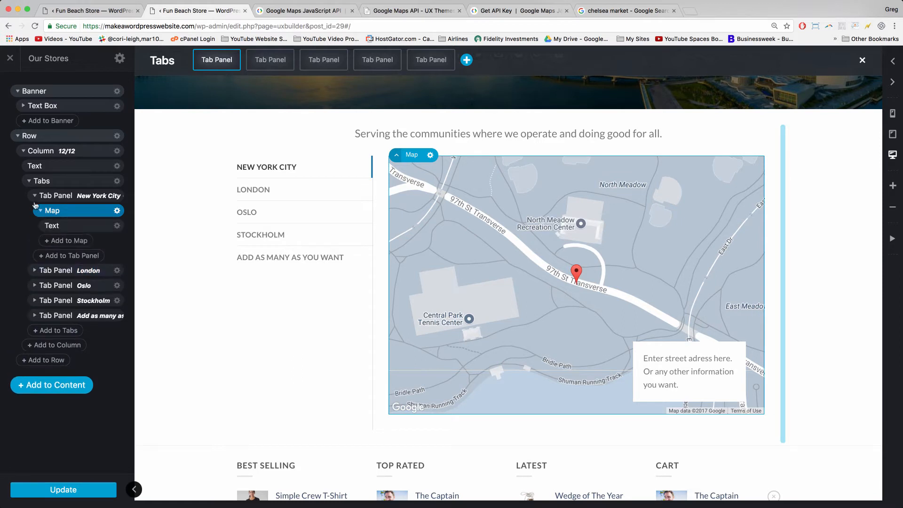
click(35, 195)
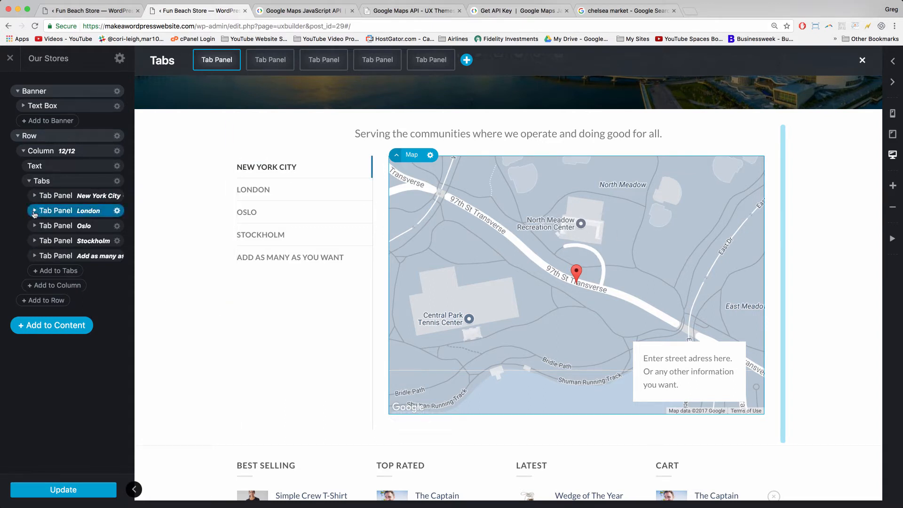
Copy latitude 51.5329648 from YouTube Space London's Google Maps share link.
click(33, 195)
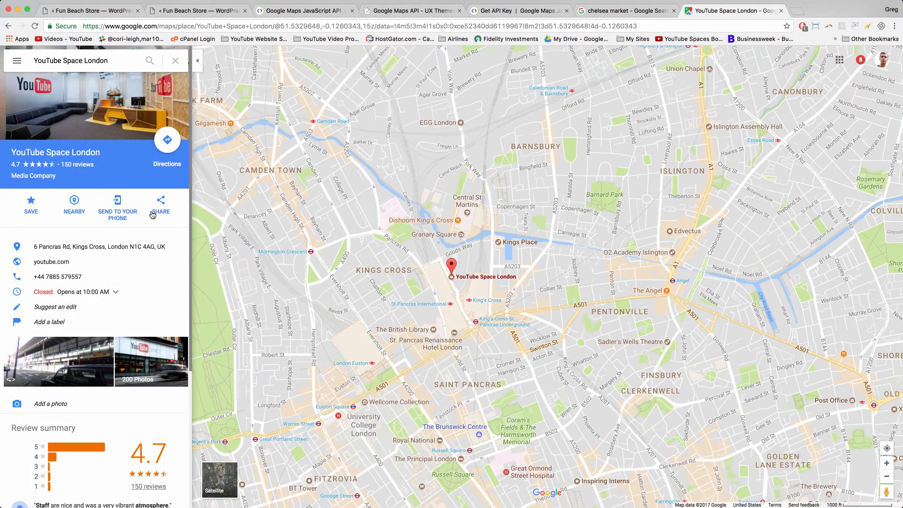
click(161, 204)
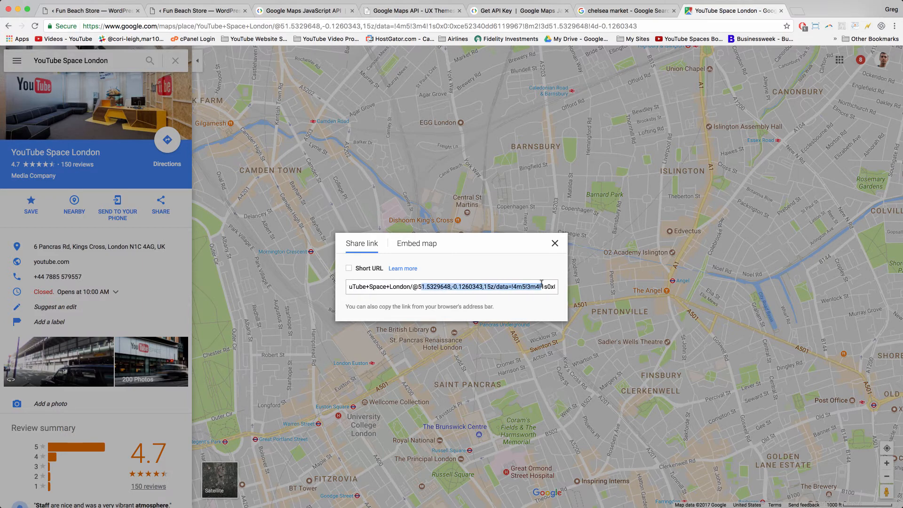
click(419, 287)
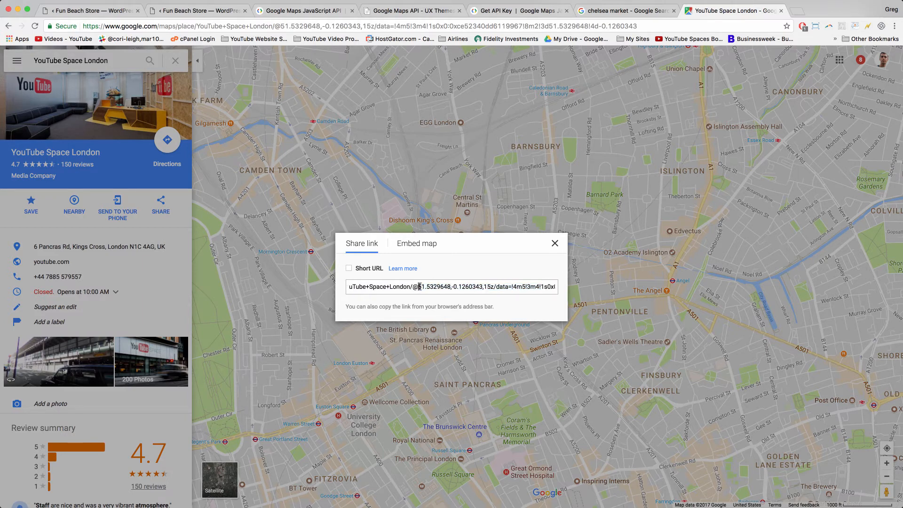
double_click(426, 287)
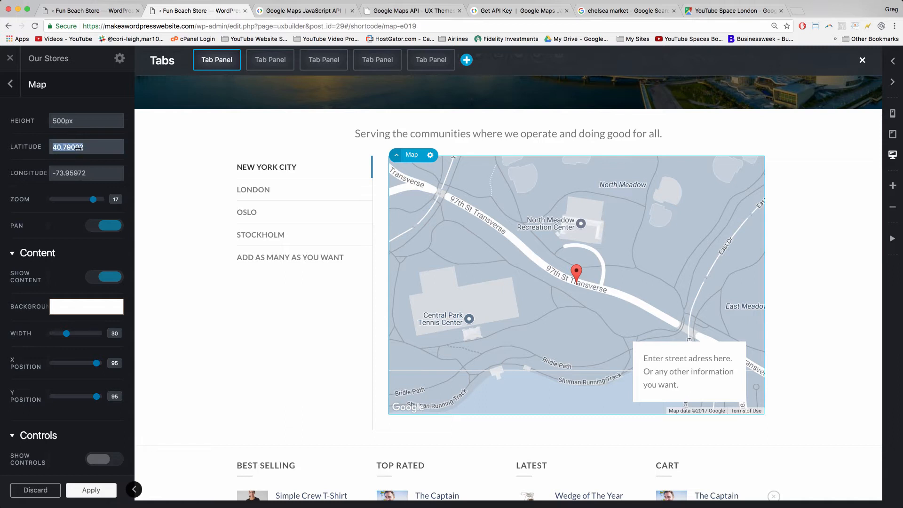
Give the London map latitude 51.5329648 and longitude -0.1260343, then apply.
right_click(85, 147)
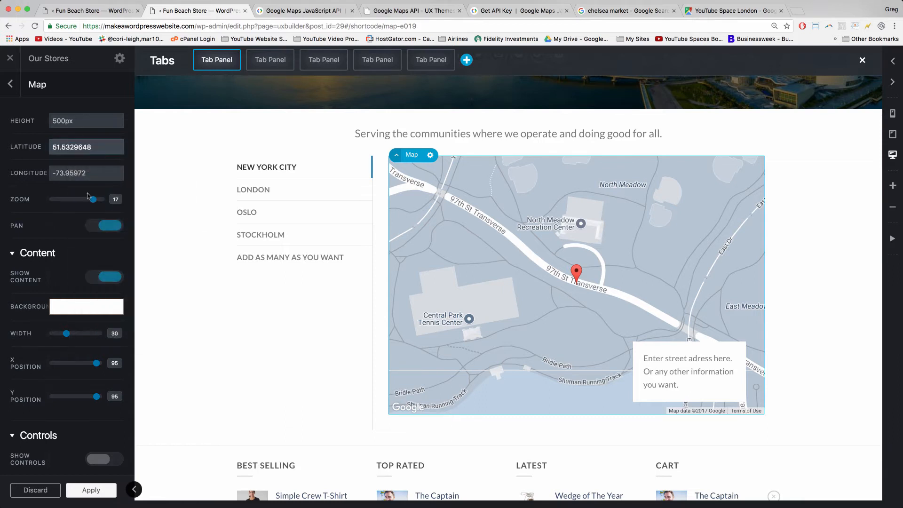
click(733, 11)
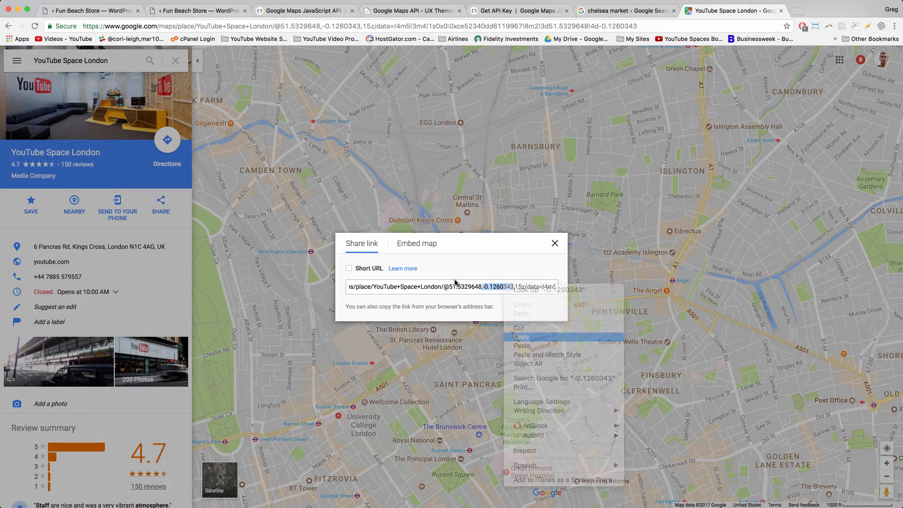
click(197, 10)
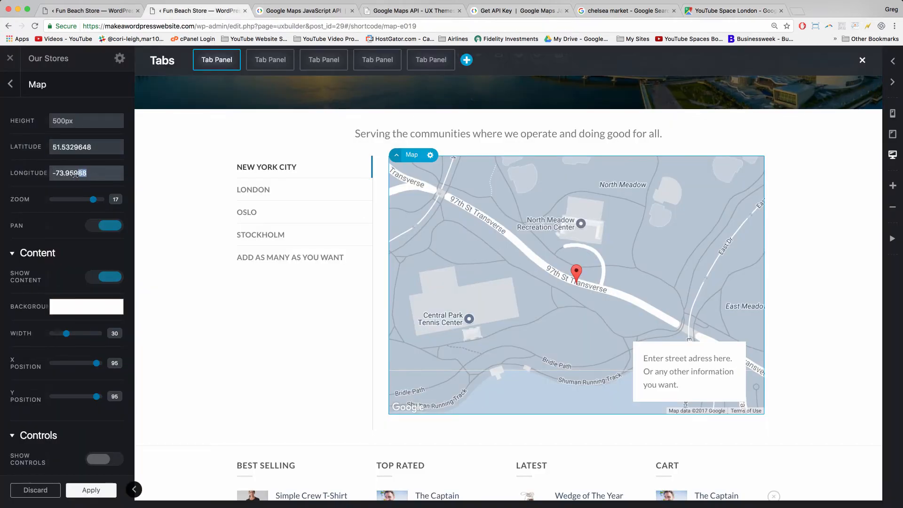
text(-73.95979)
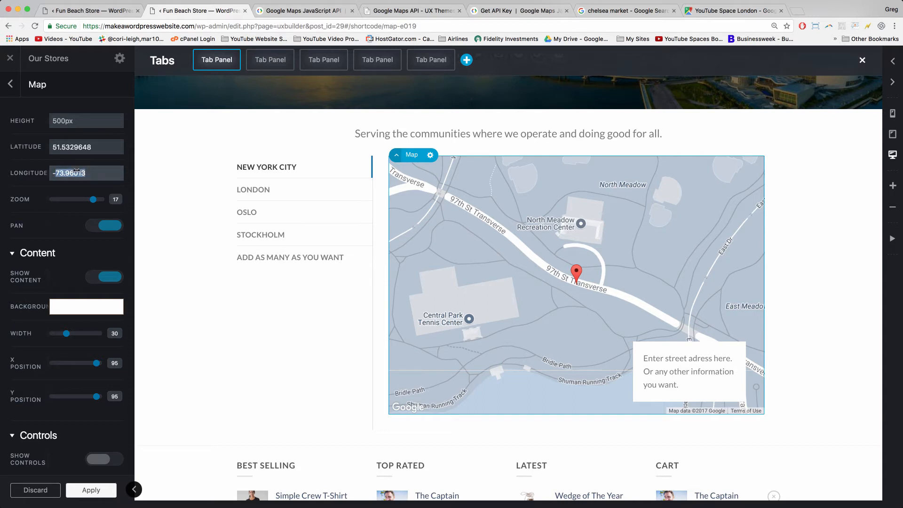
right_click(68, 173)
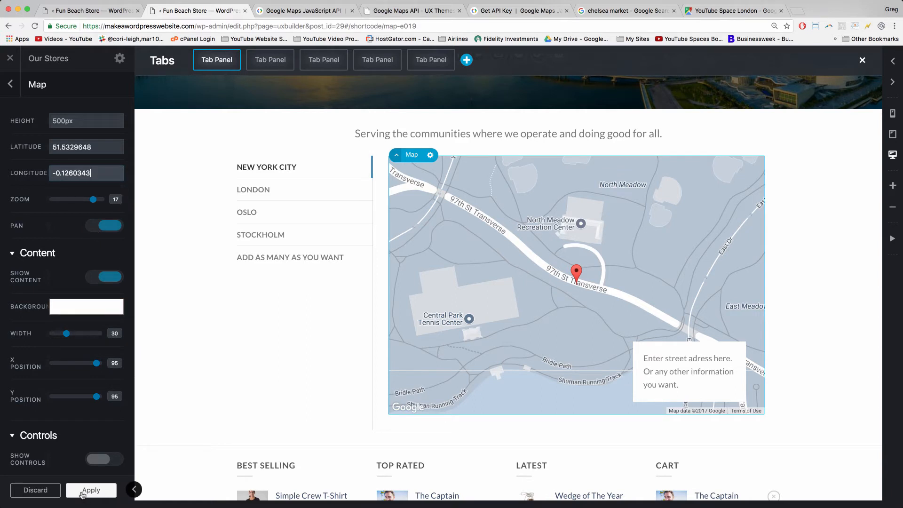
click(90, 490)
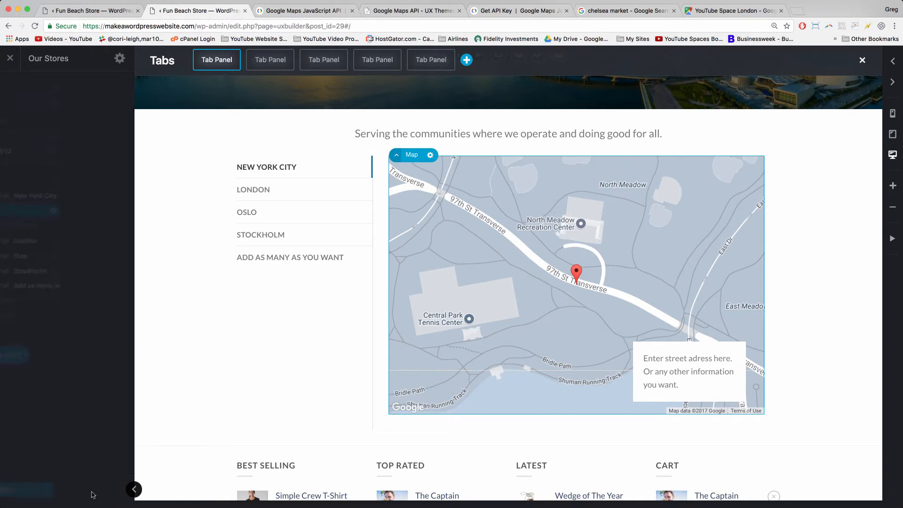
Preview the London, Oslo and New York City maps, then close Google Maps' Share box.
click(133, 489)
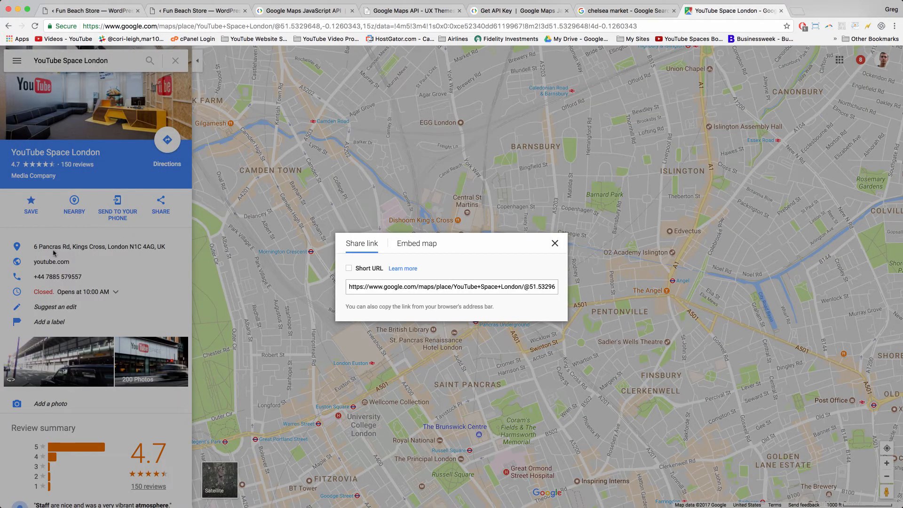
click(197, 11)
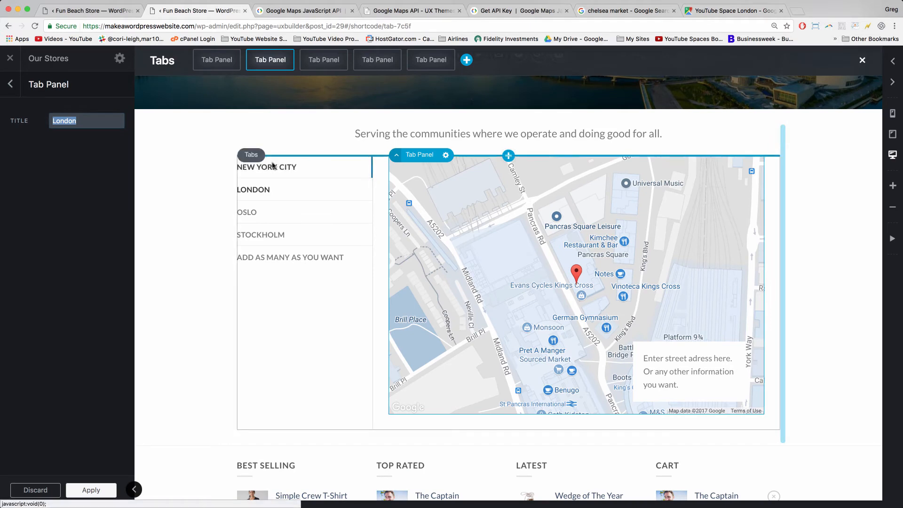
click(217, 59)
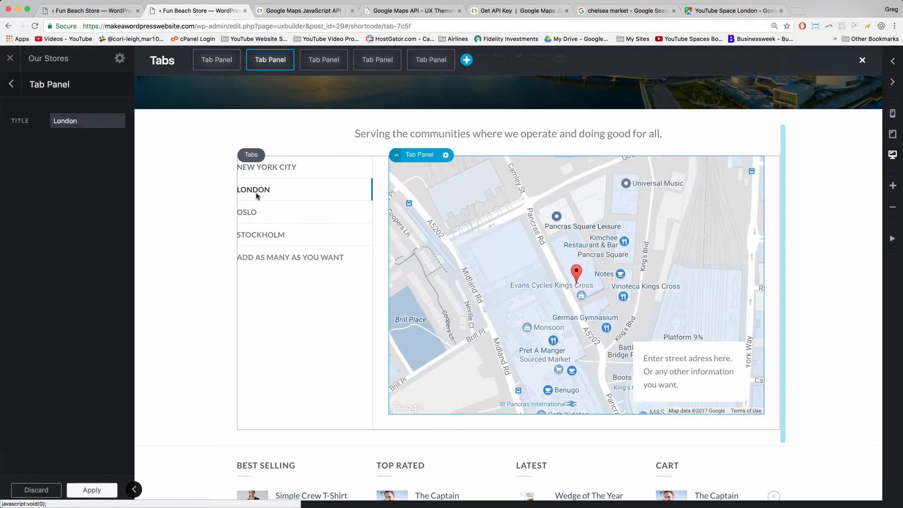
click(324, 59)
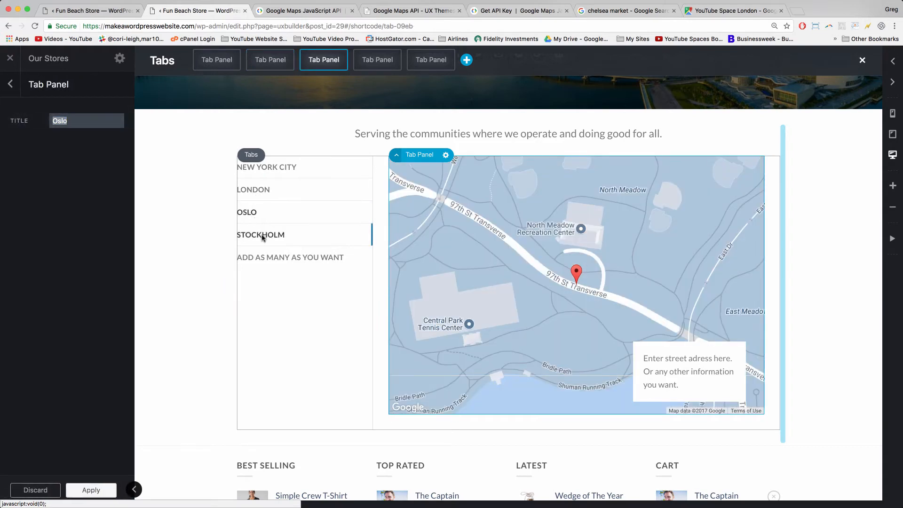
click(270, 59)
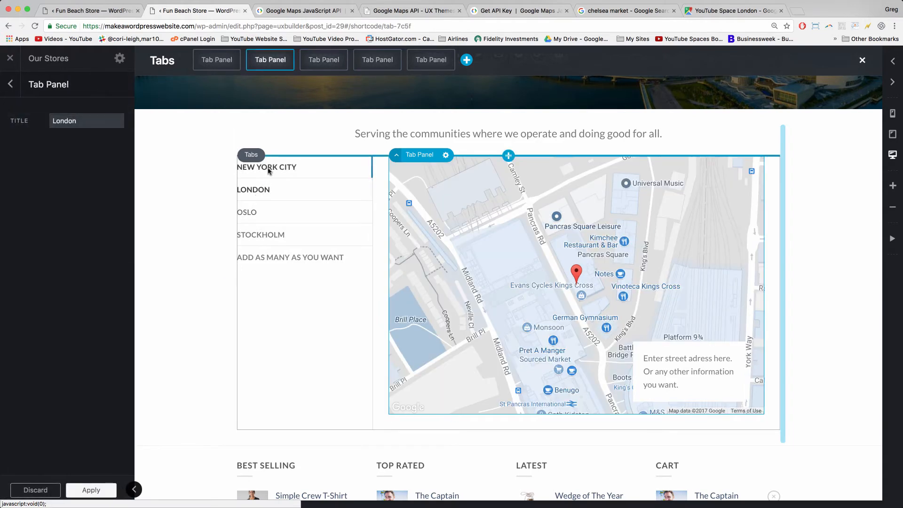
click(217, 59)
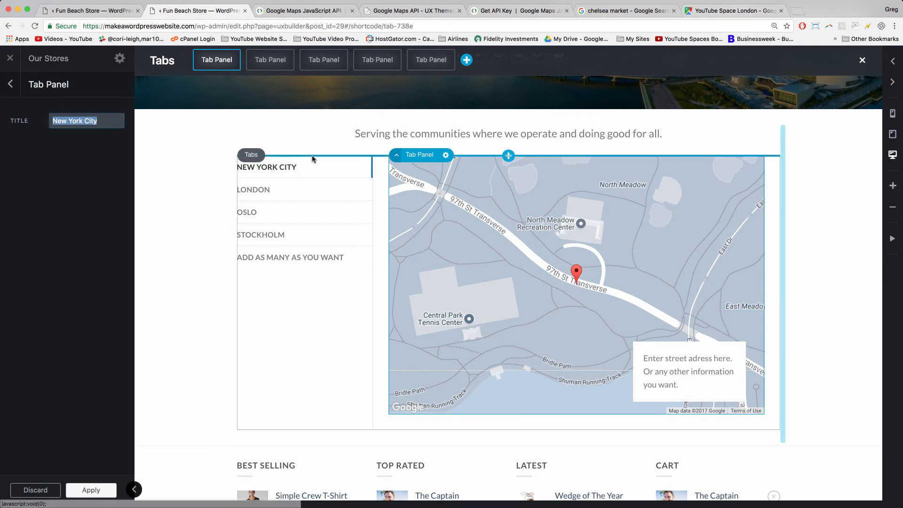
click(731, 11)
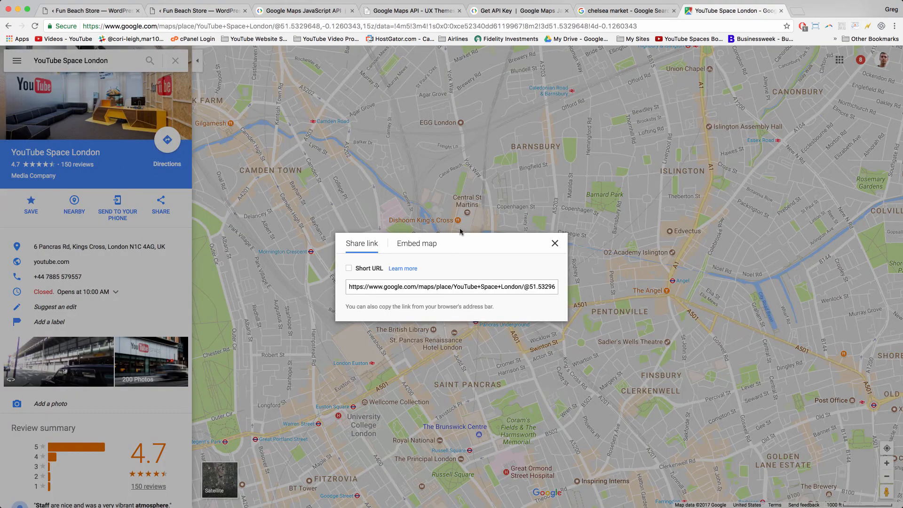
click(554, 244)
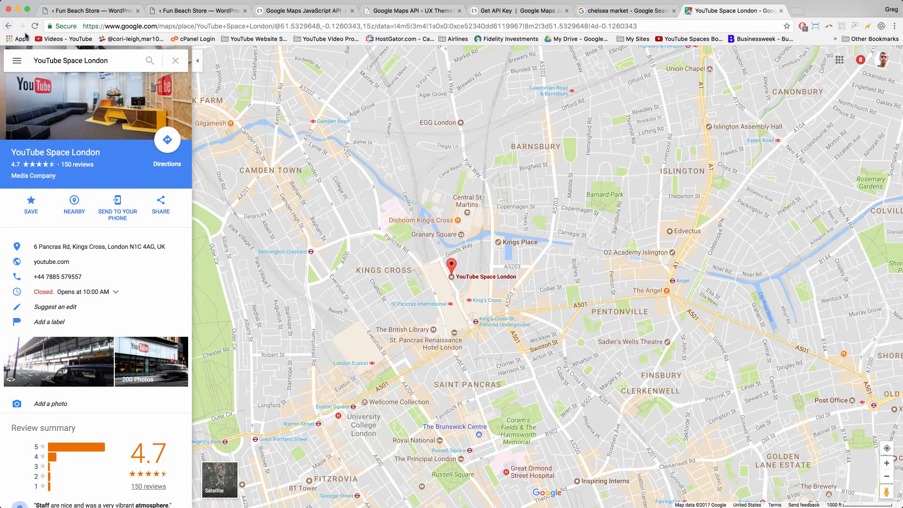
Look up YouTube Space NY in Google Maps and copy latitude 40.7424805 from its share link.
click(75, 61)
text(manhtta)
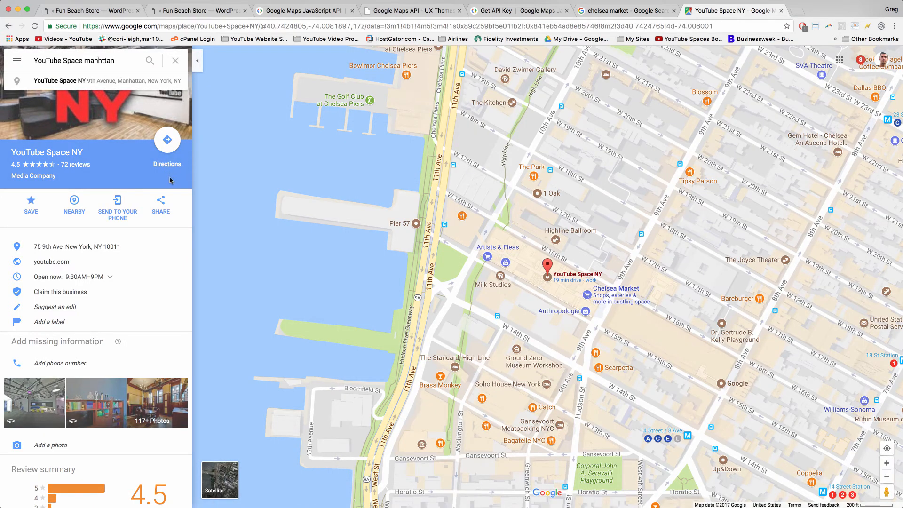
click(160, 205)
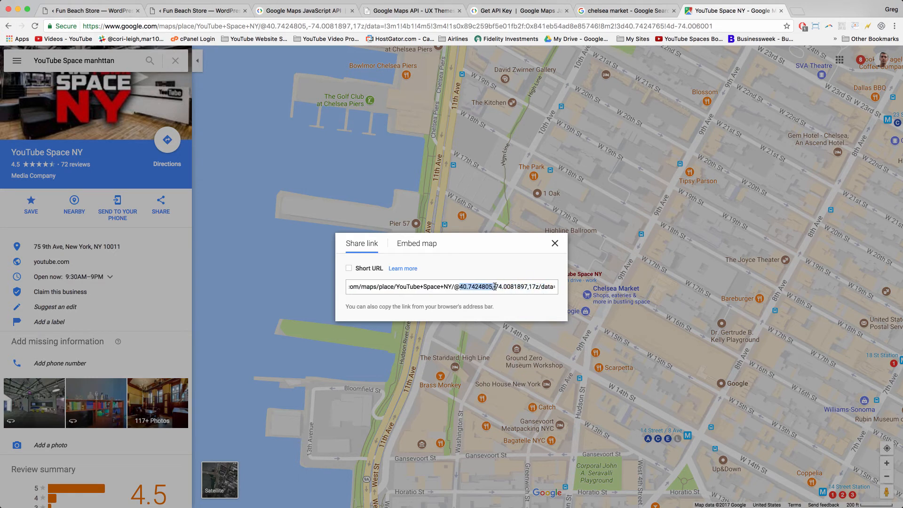
right_click(479, 286)
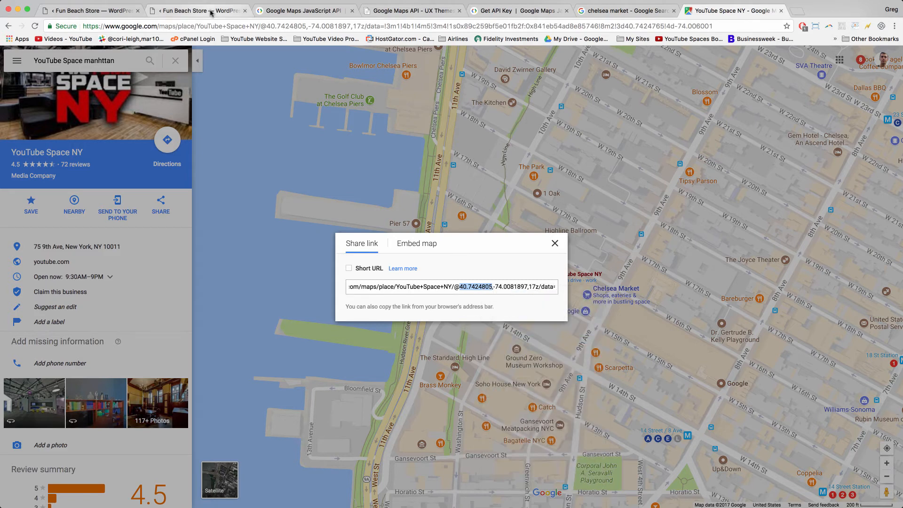
click(195, 10)
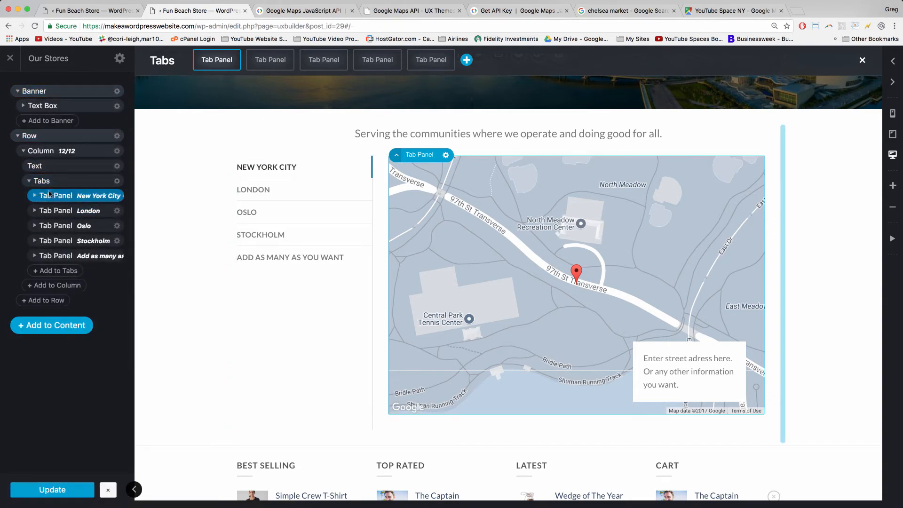
Open the New York City map settings and paste latitude 40.7424805.
click(34, 195)
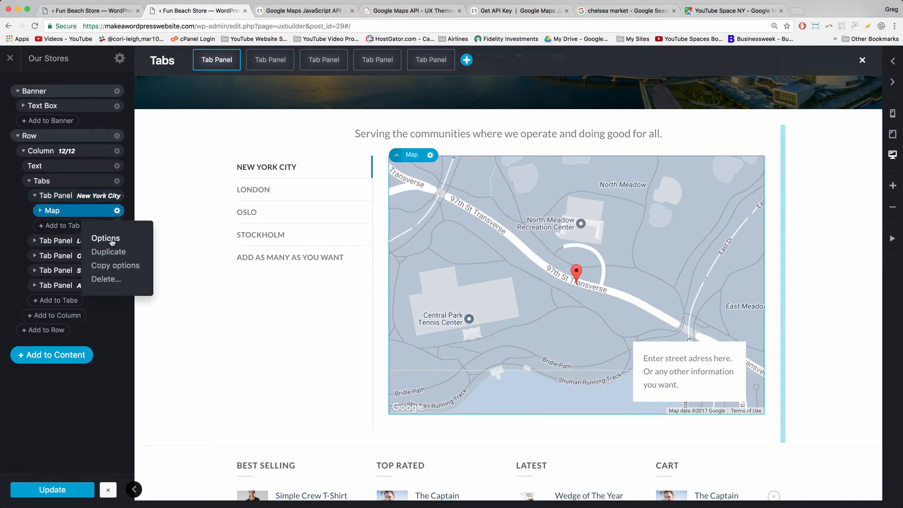
click(105, 239)
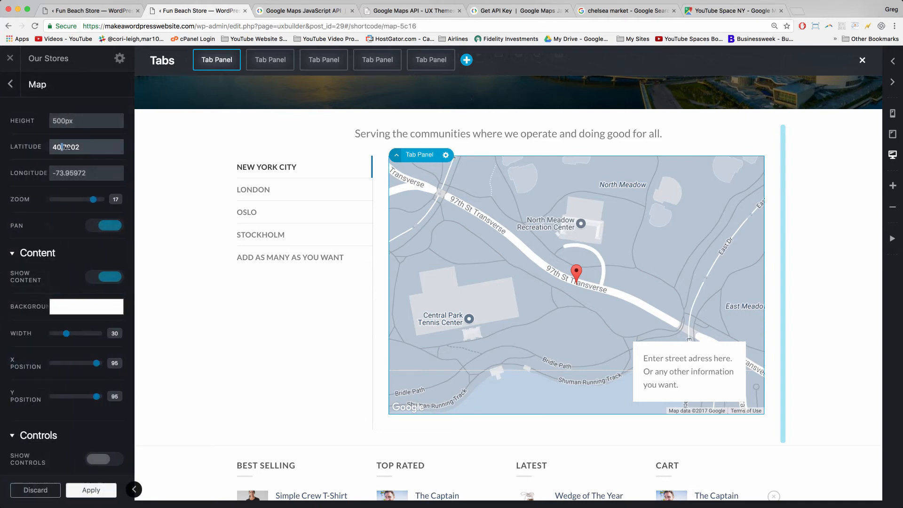
text(40.78985)
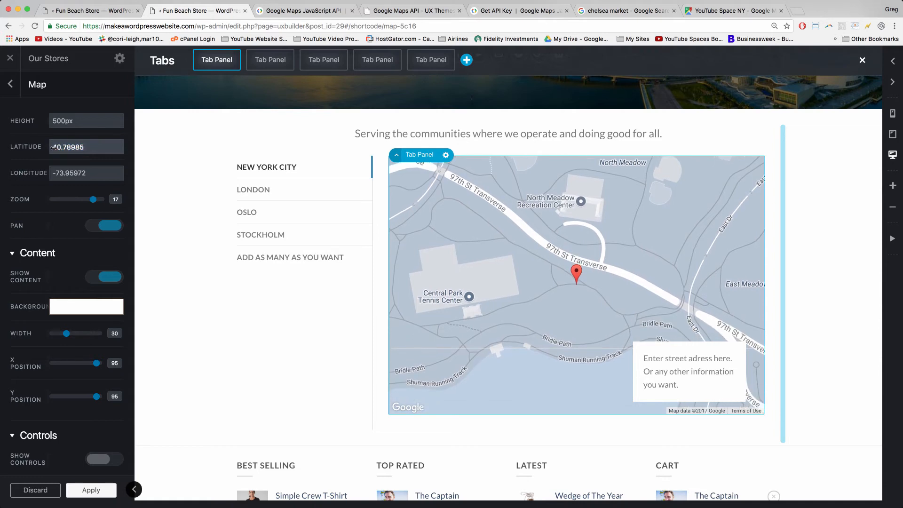
text(40.70244)
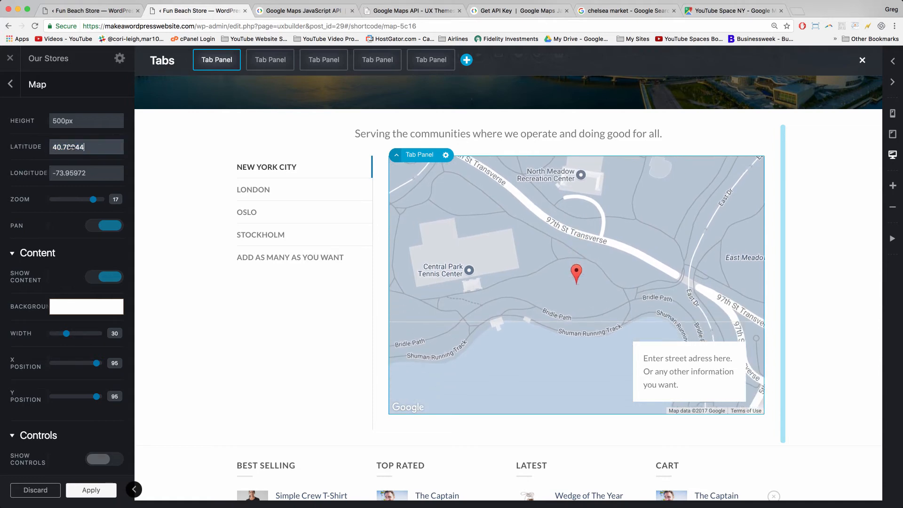
text(40.78907)
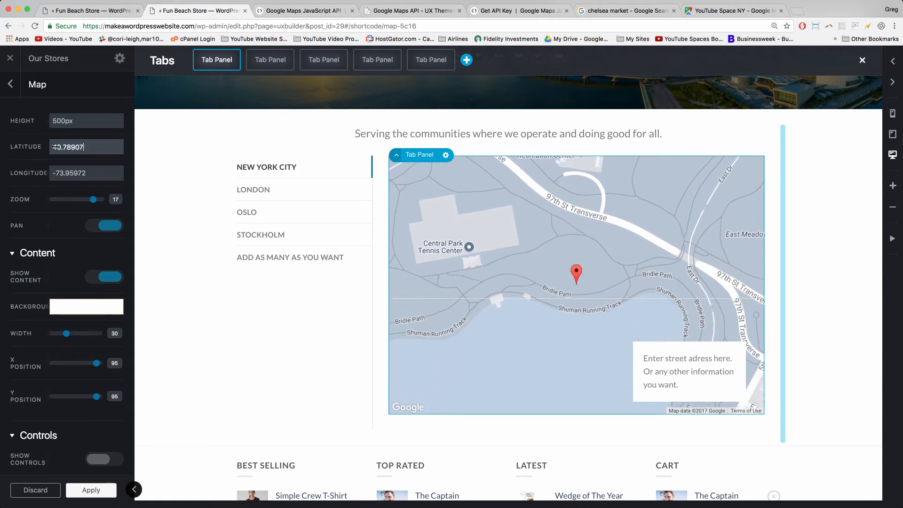
right_click(67, 147)
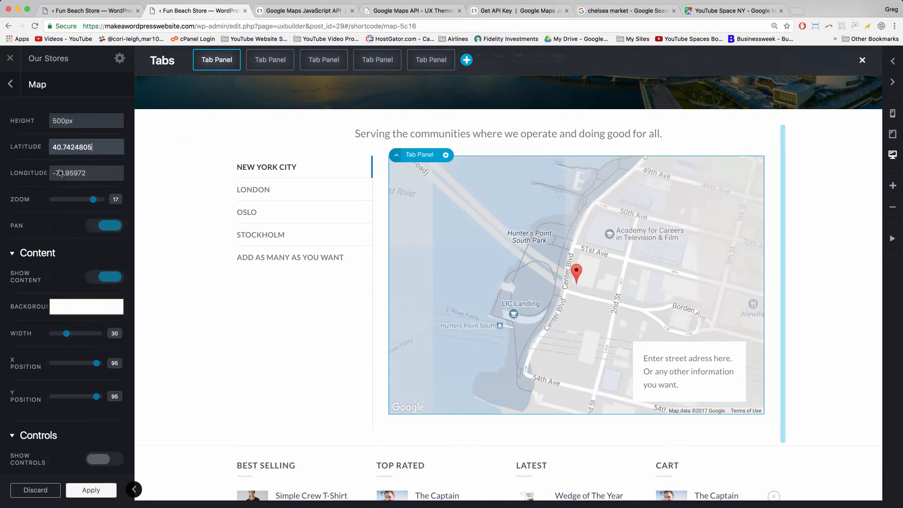
Copy longitude -74.0081897 from the share link, paste it into the map, and apply.
click(734, 10)
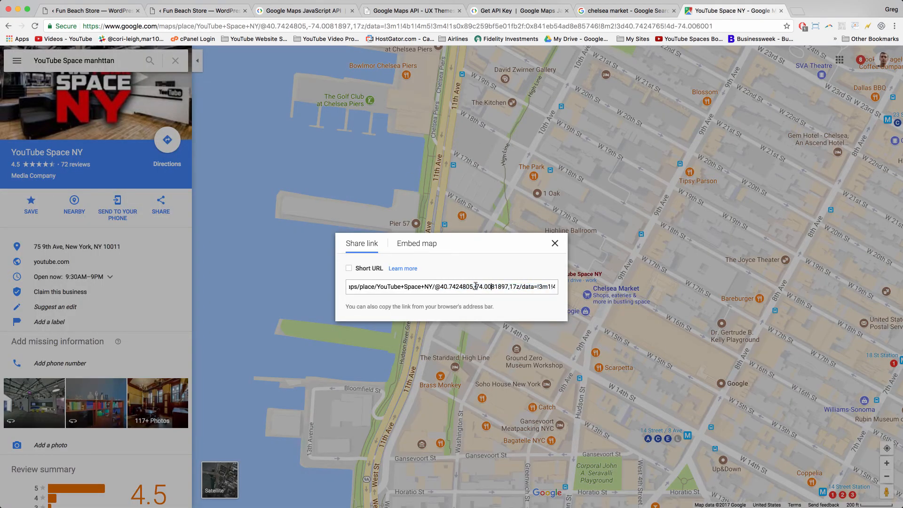
double_click(493, 286)
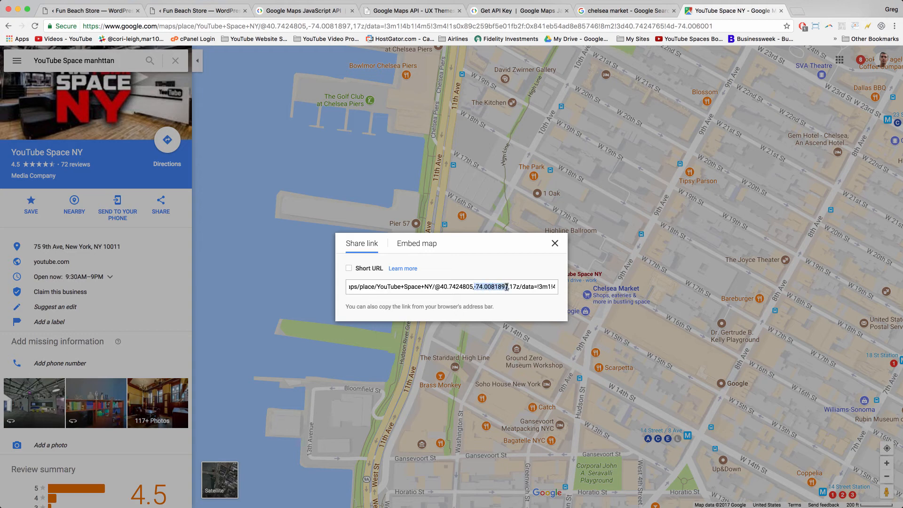
right_click(506, 287)
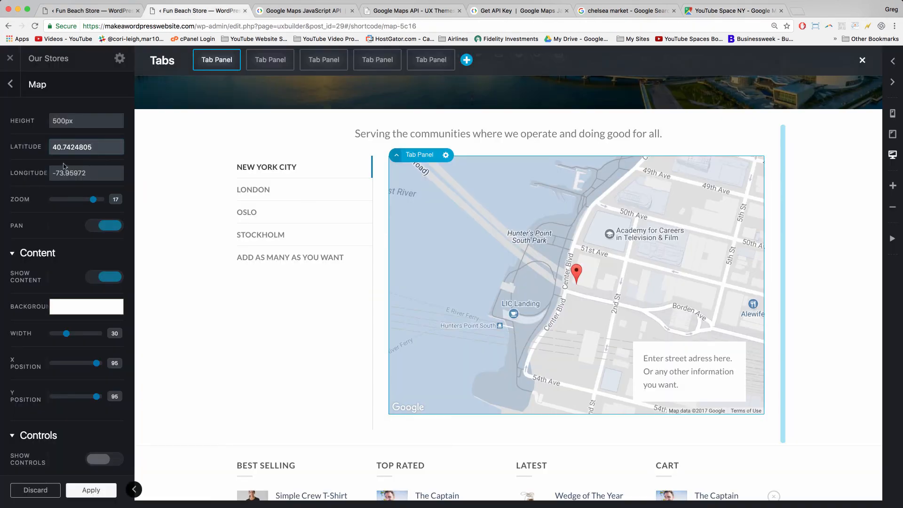
click(87, 172)
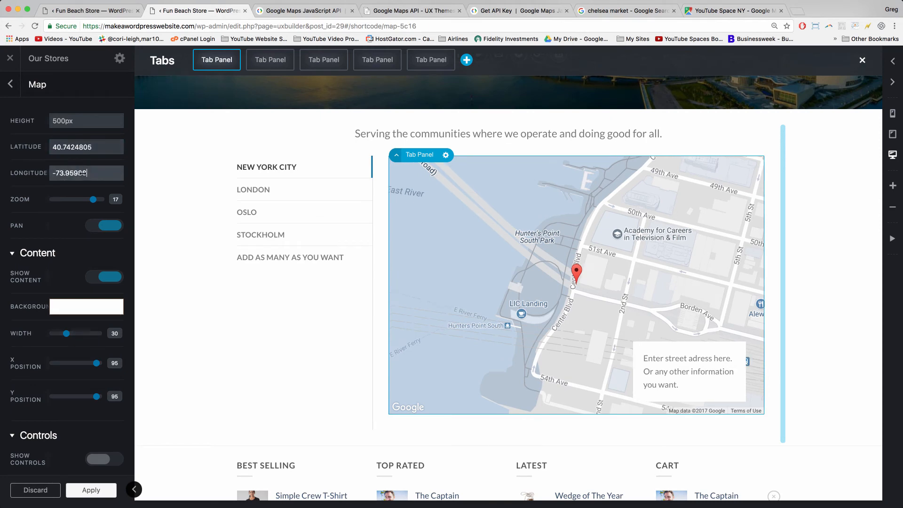
triple_click(86, 172)
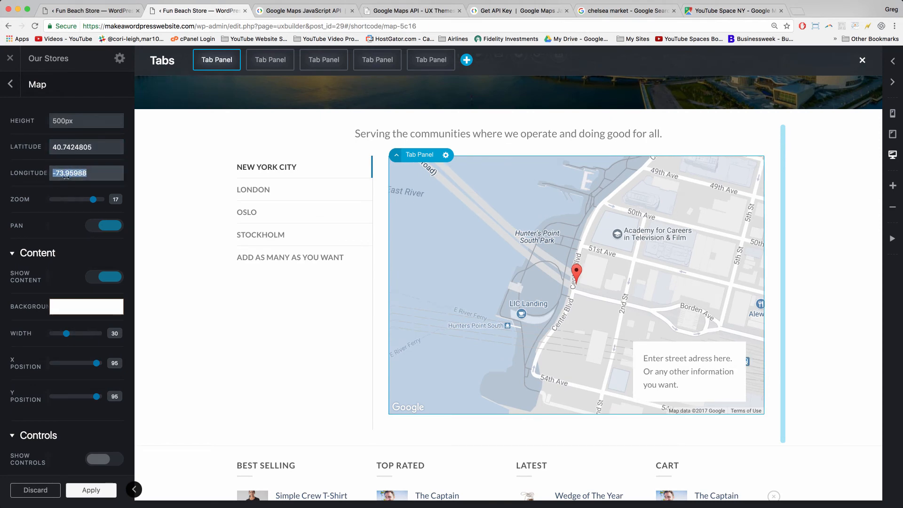
right_click(69, 173)
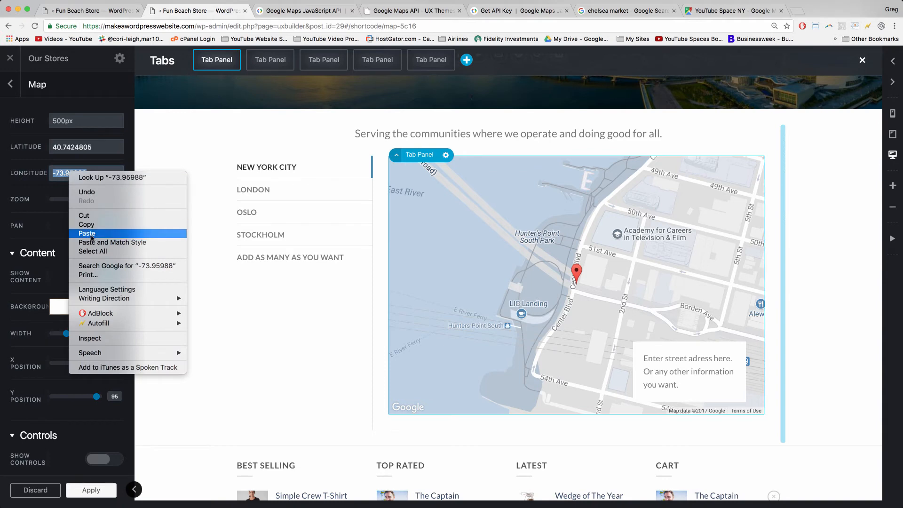
click(87, 233)
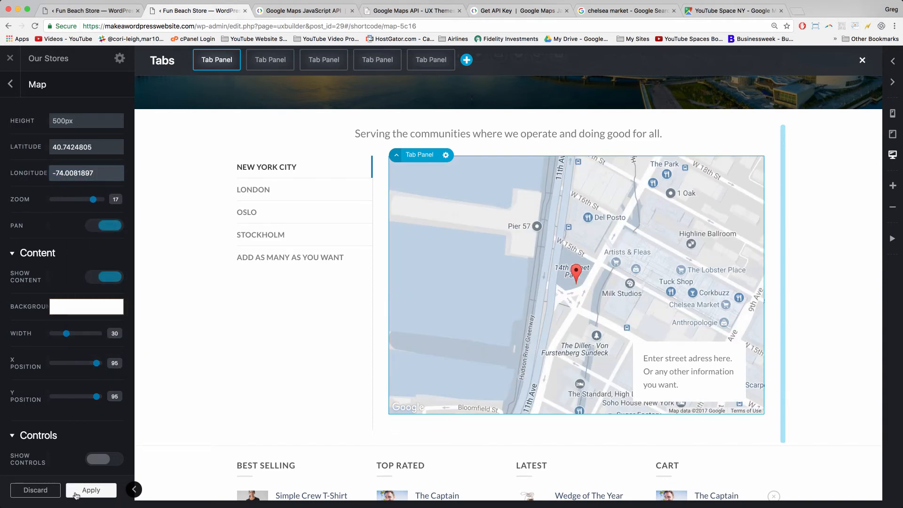
click(90, 490)
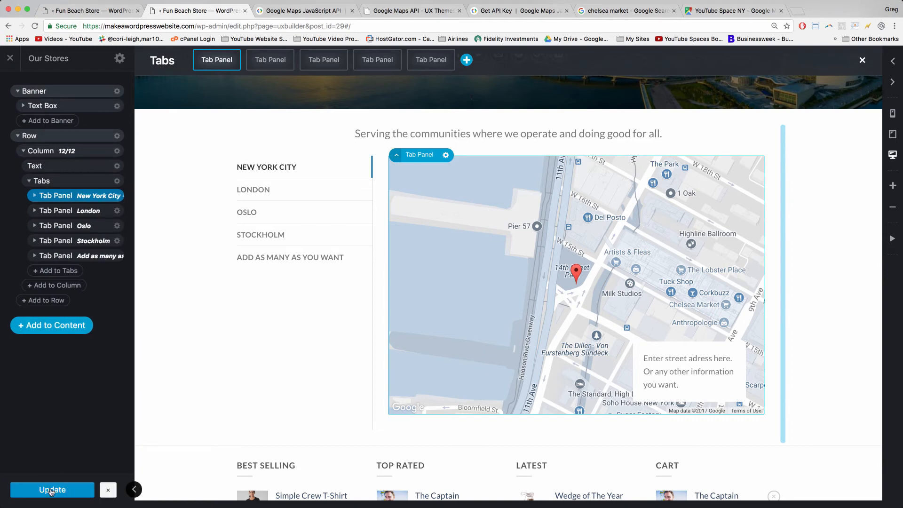
mouse_move(683, 364)
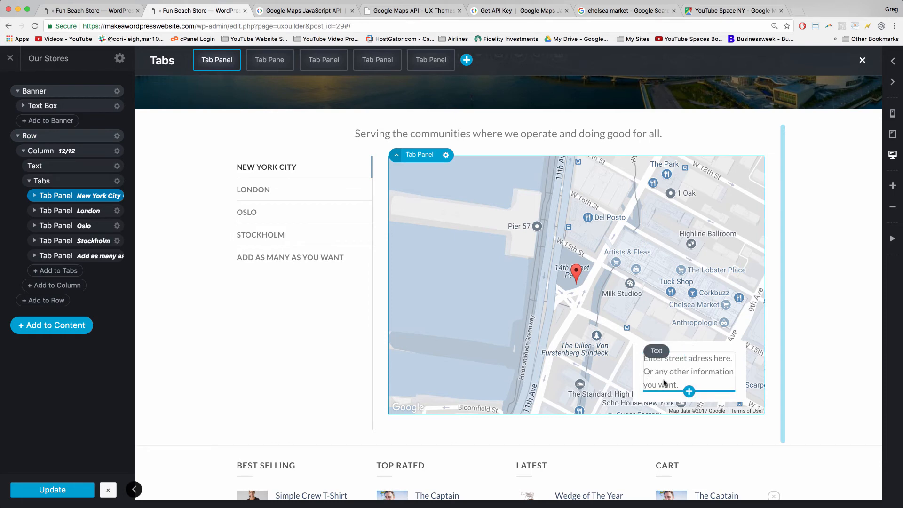
Overwrite the maps' placeholder address text, labelling London's map 'YouTube Space London'.
click(688, 372)
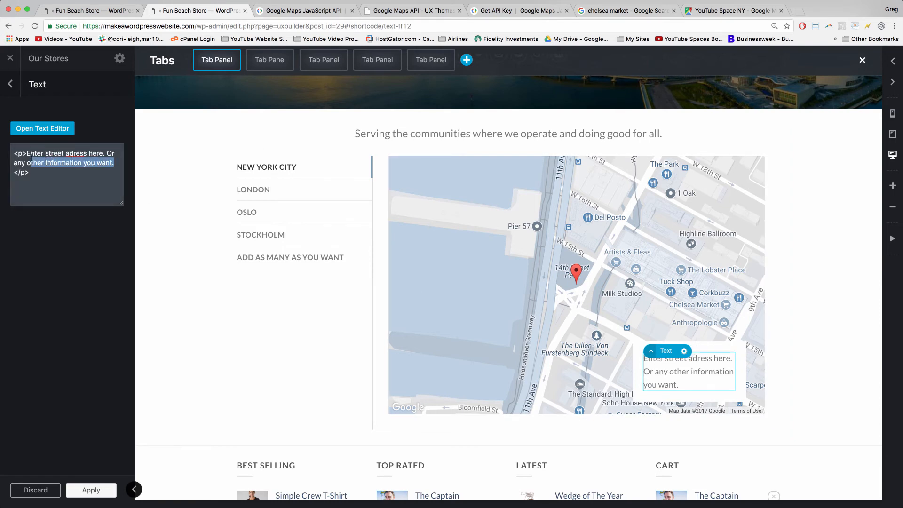
text(YouTub)
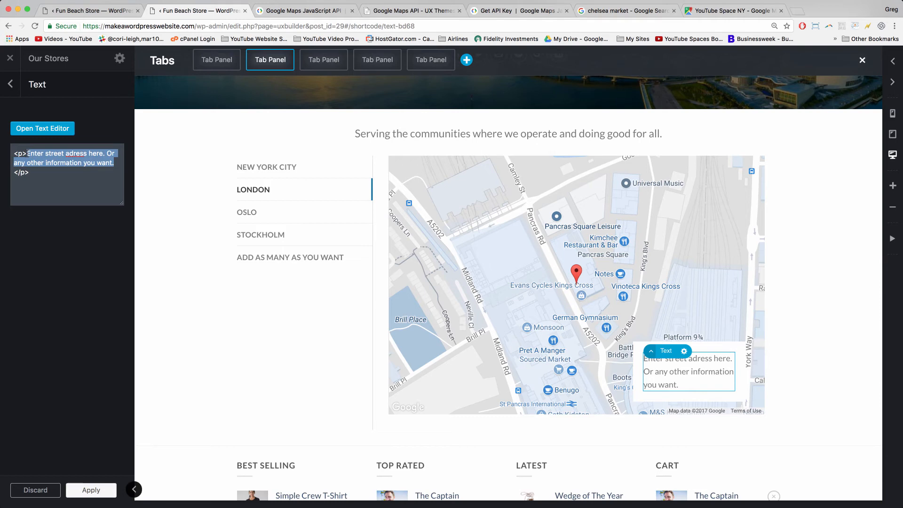
text(YouTUB)
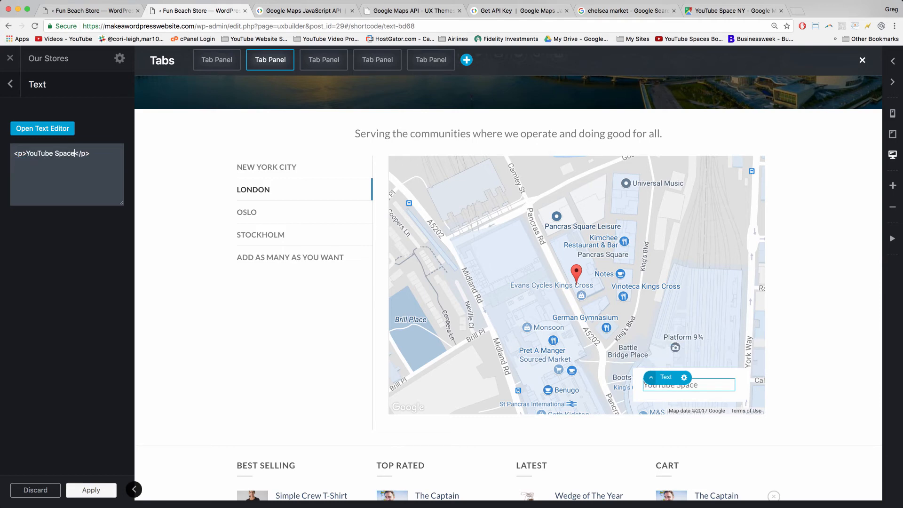
text(London)
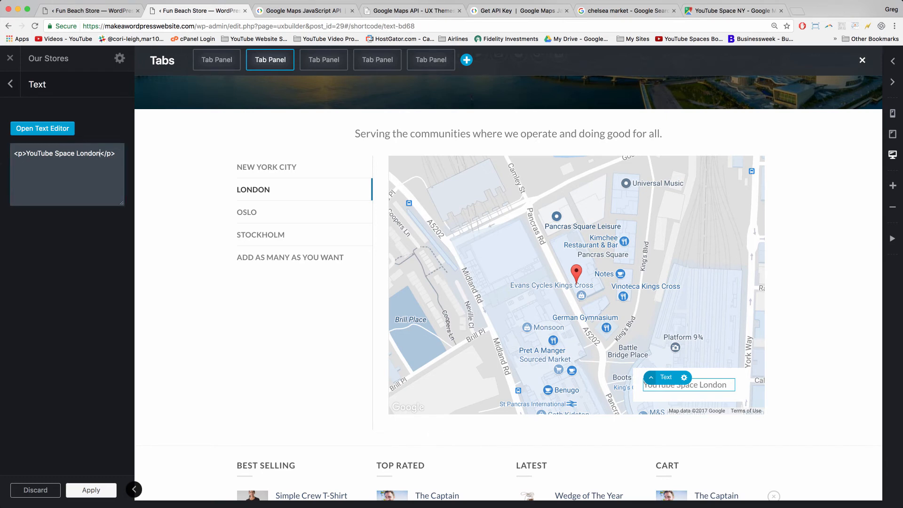
mouse_move(138, 346)
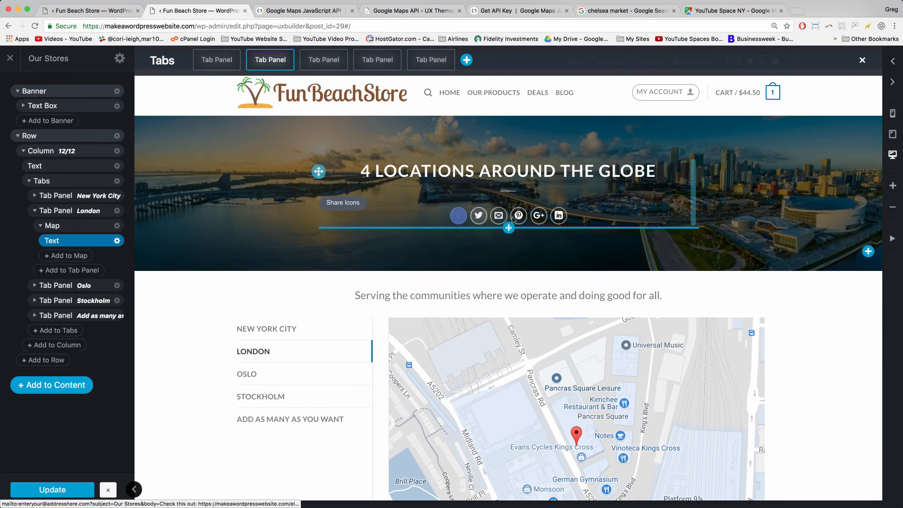
Visit the Dashboard and the Customizer's Follow Icons settings, then close the Customizer back to Edit Page.
scroll(down, 3)
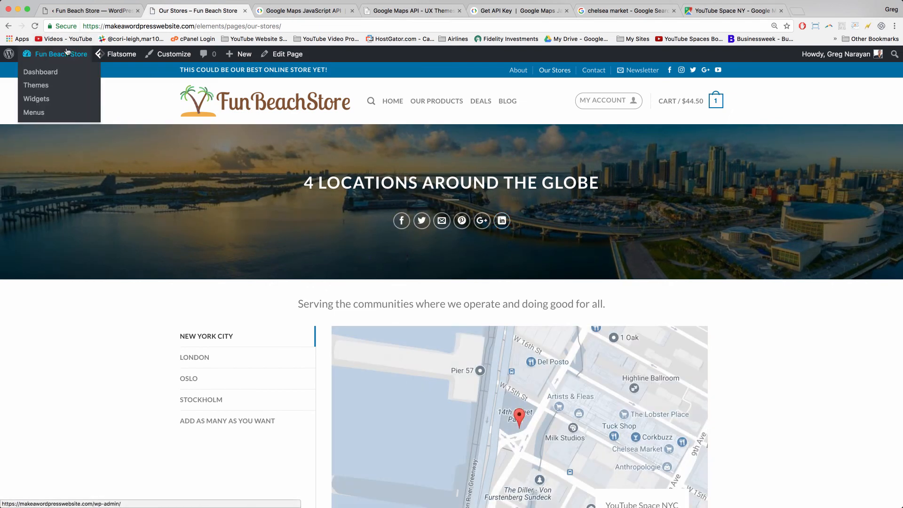
click(41, 71)
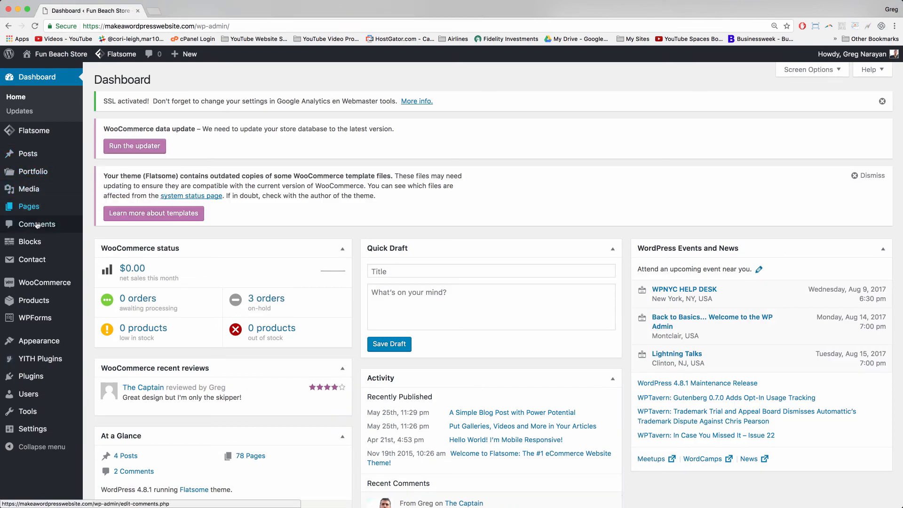
click(29, 241)
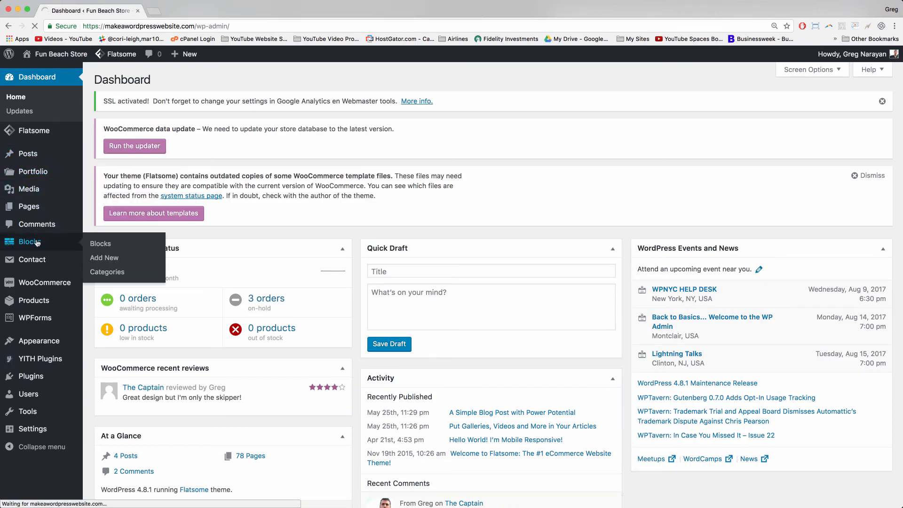
click(30, 241)
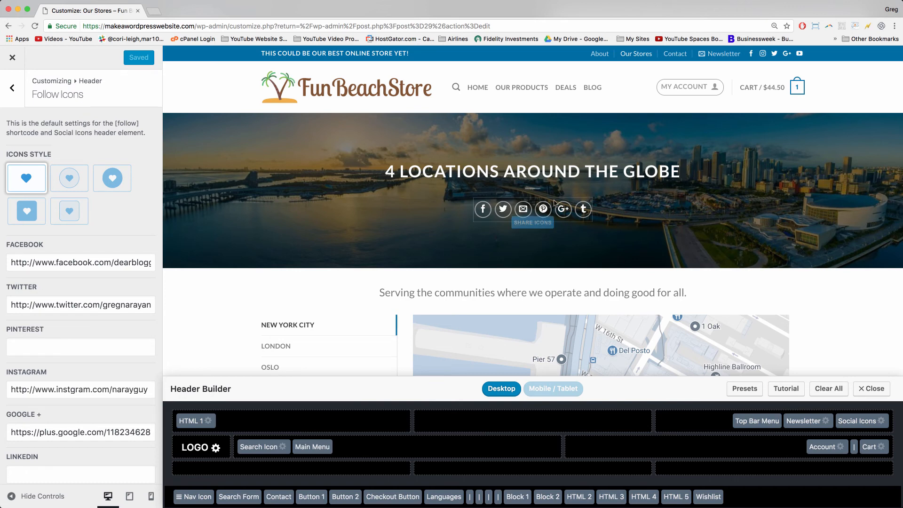
mouse_move(532, 223)
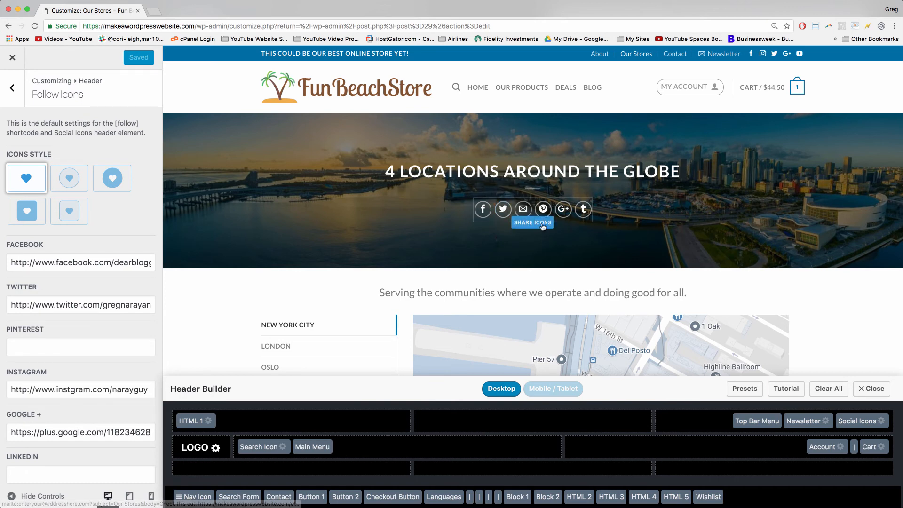
click(11, 88)
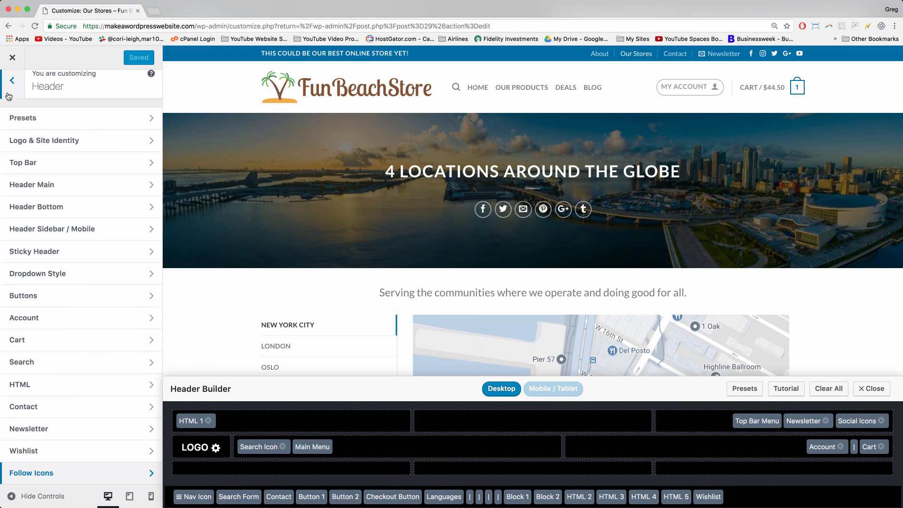
click(10, 79)
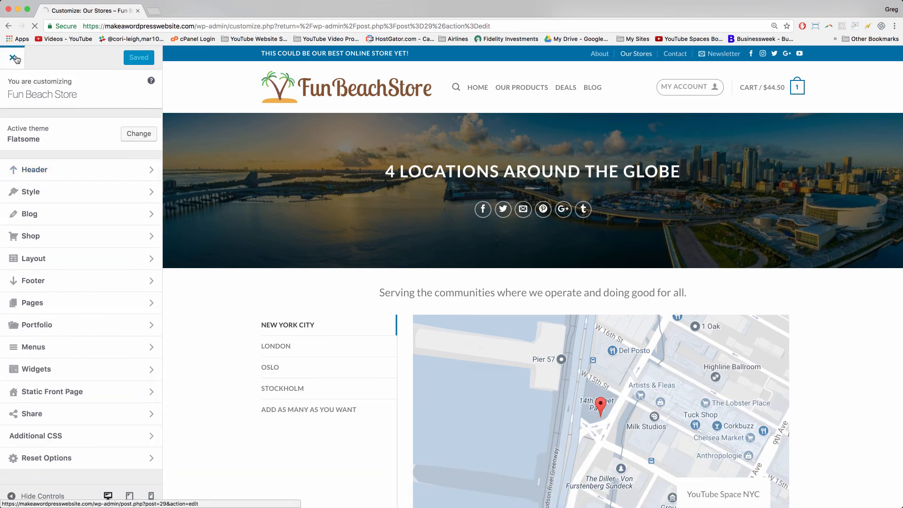
click(14, 57)
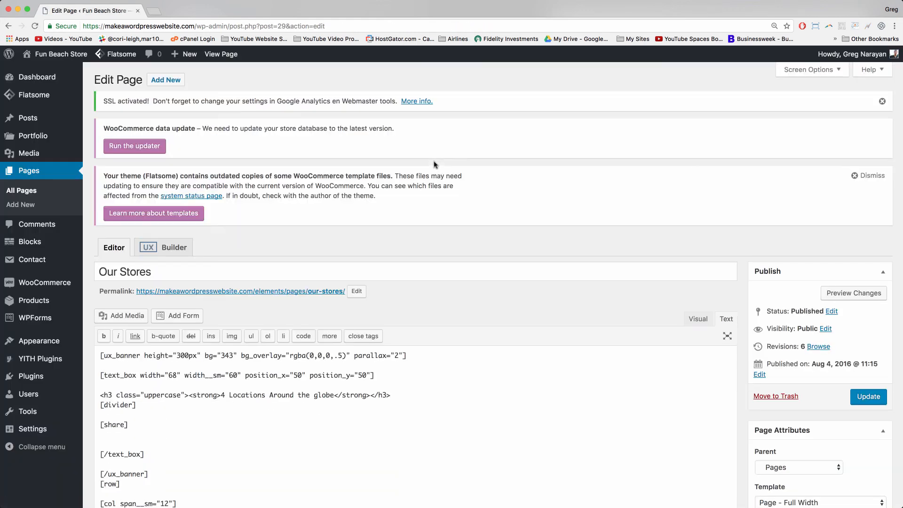
Switch the Our Stores page editor to UX Builder and begin adding content.
scroll(down, 3)
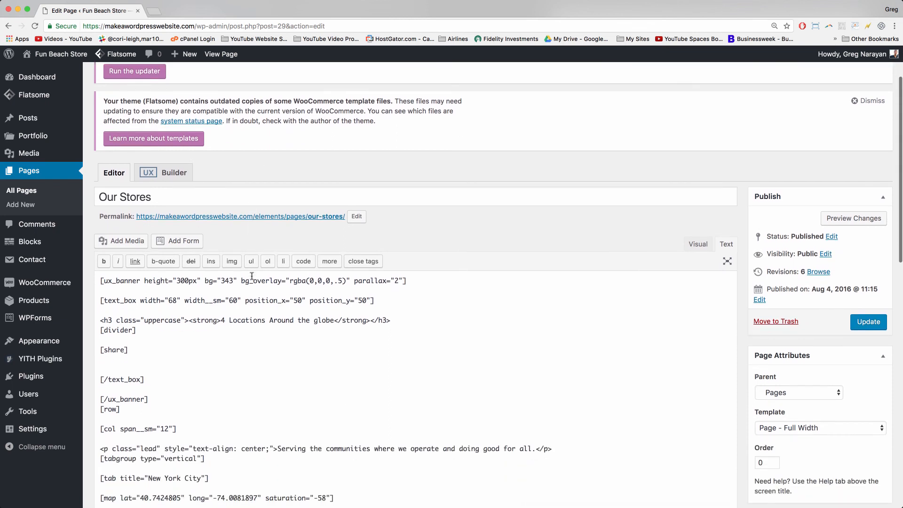
double_click(113, 343)
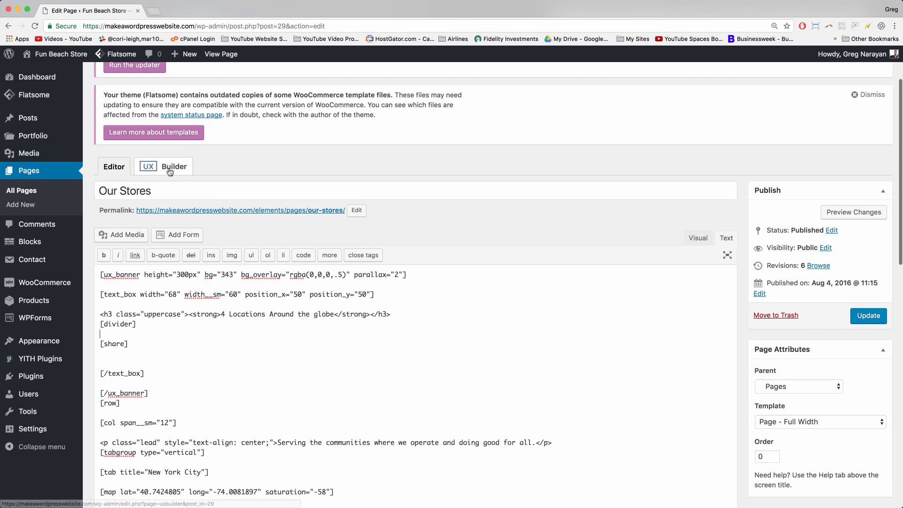
click(163, 167)
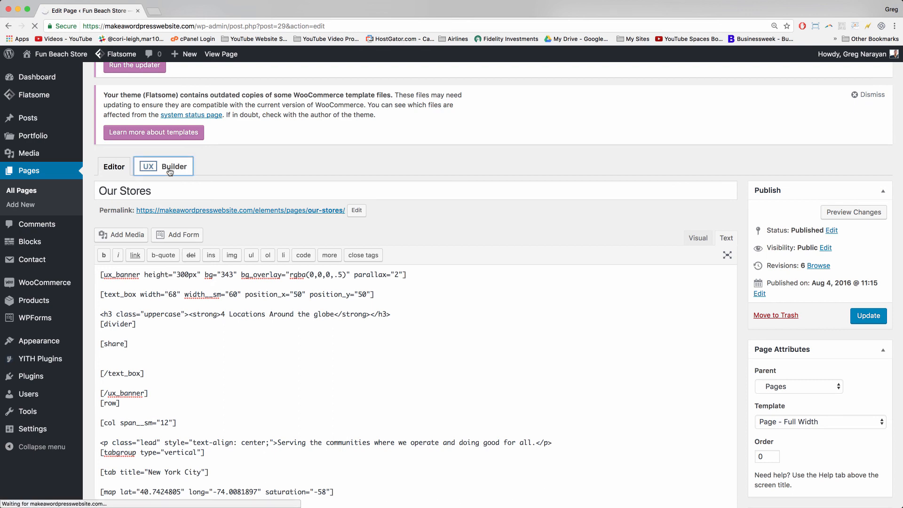
click(173, 167)
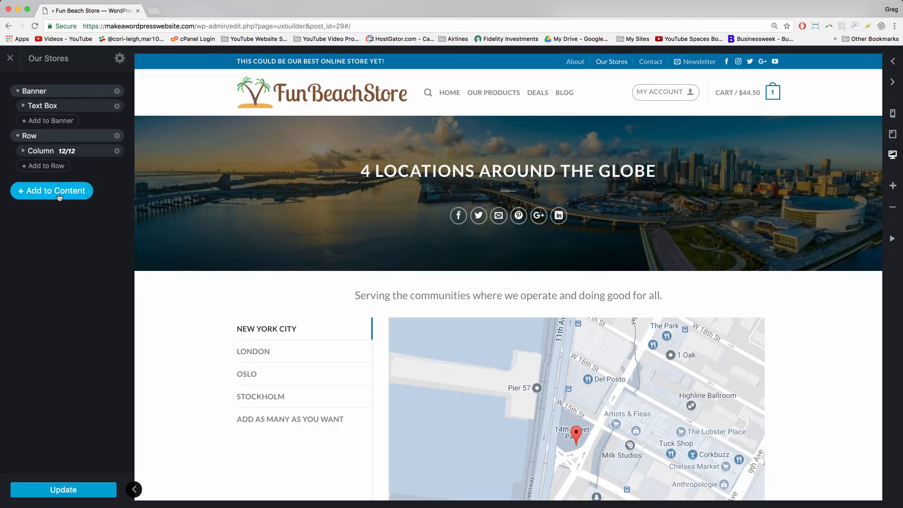
mouse_move(423, 130)
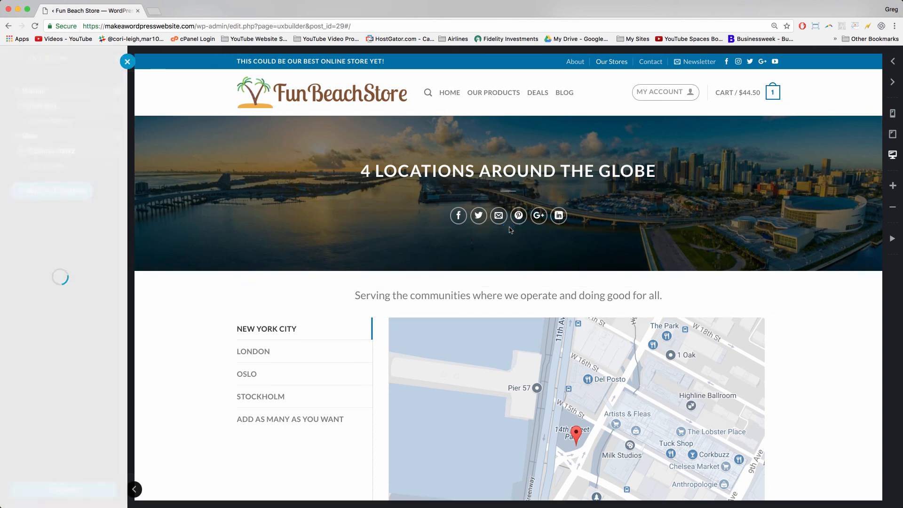
Insert a Share Icons element into the banner text box and remove the duplicate icon row.
text(share)
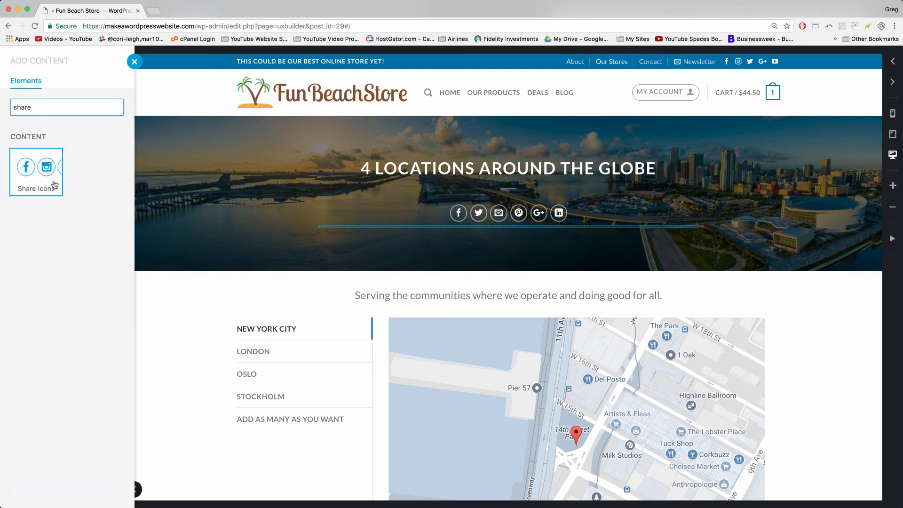
click(35, 166)
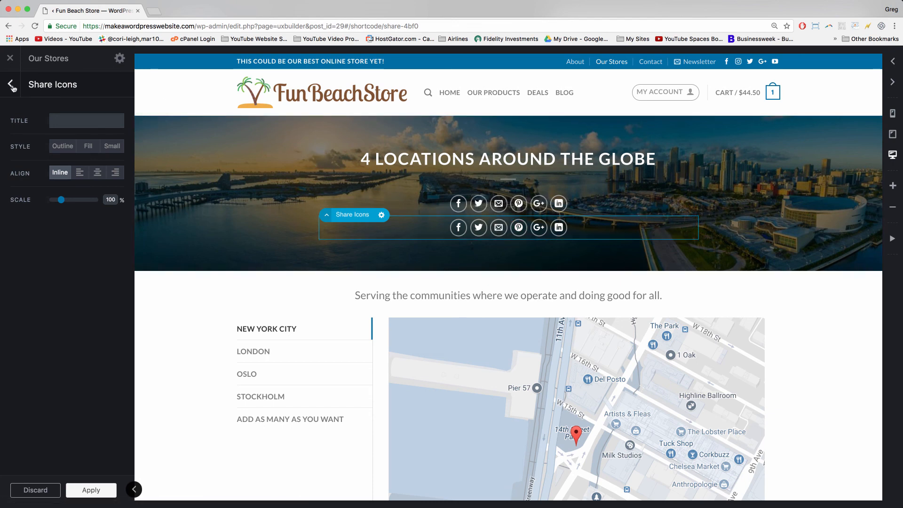
click(11, 85)
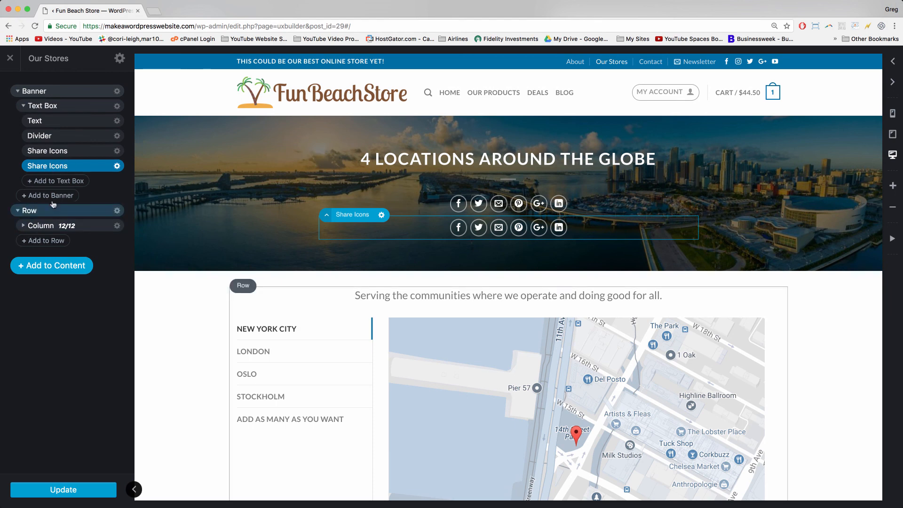
click(117, 166)
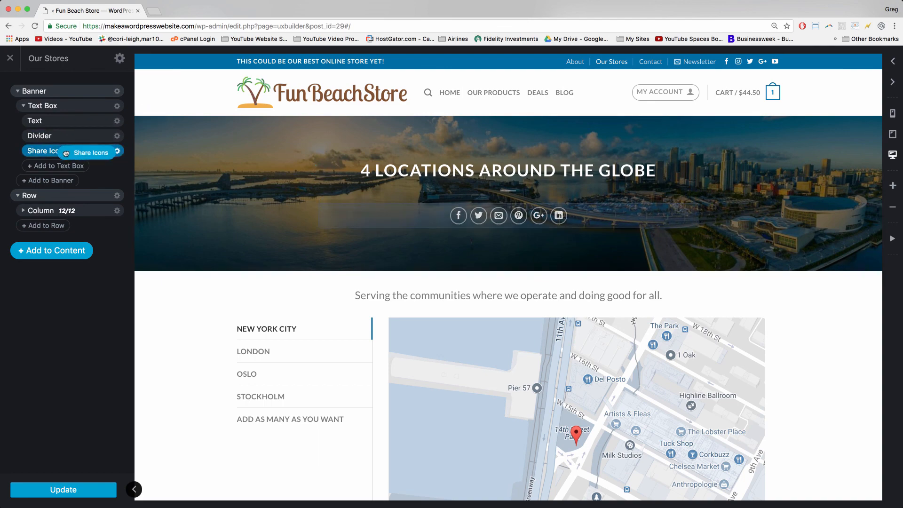
scroll(down, 3)
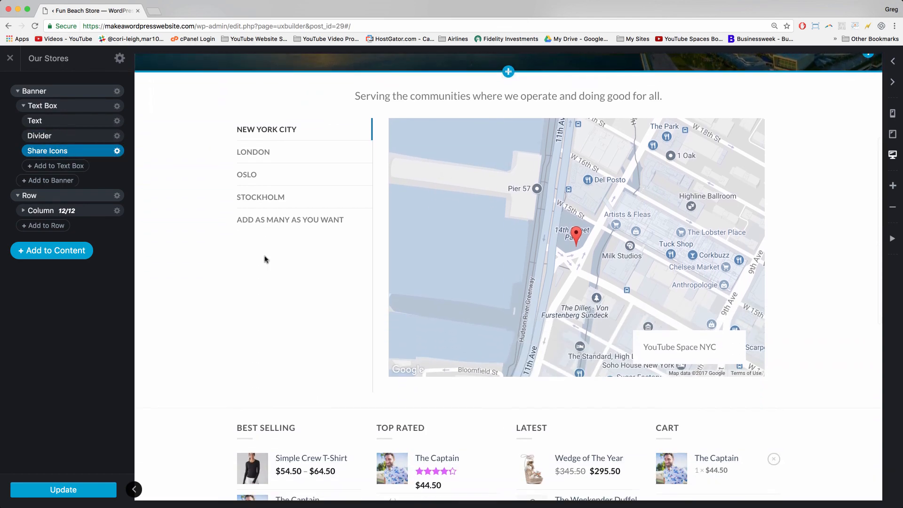
scroll(up, 3)
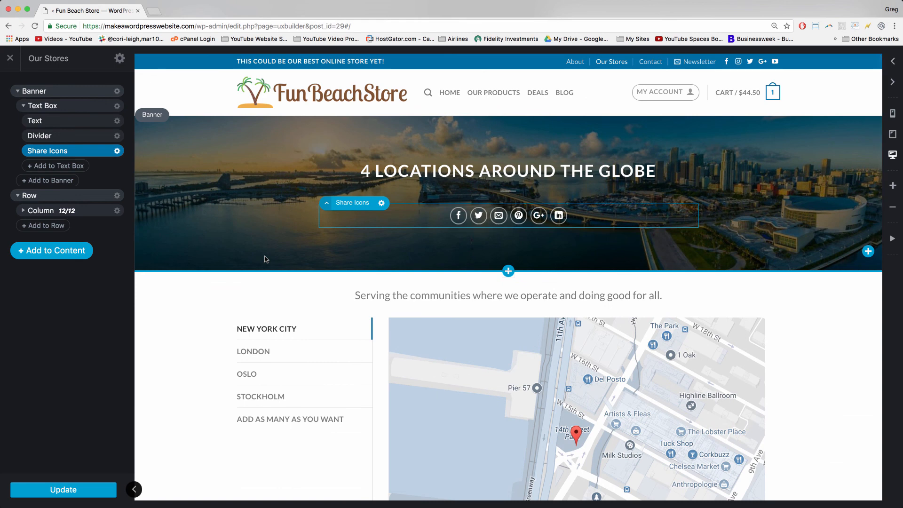